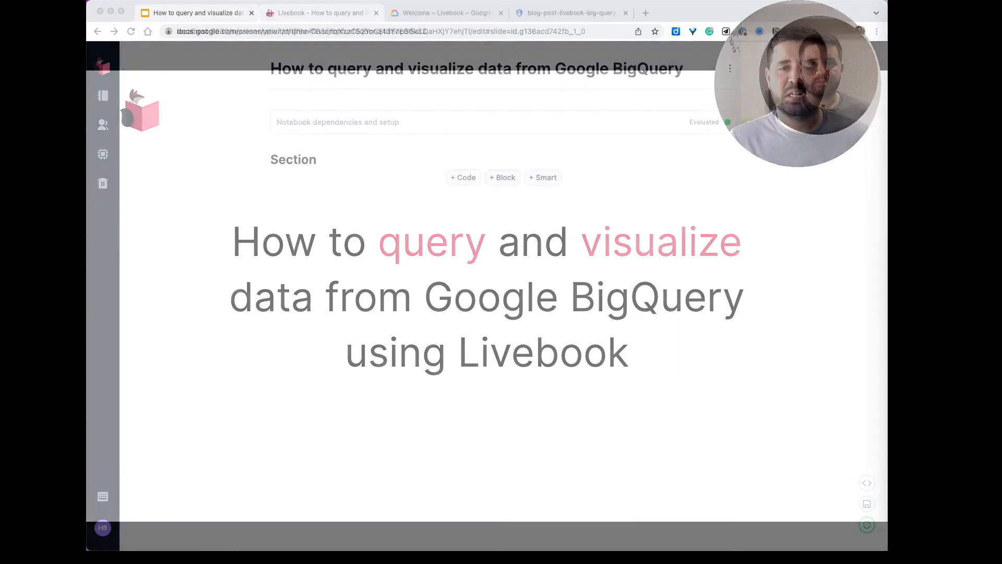
# - Insert a Google BigQuery database connection smart cell and add its required packages with a restart
pyautogui.click(326, 13)
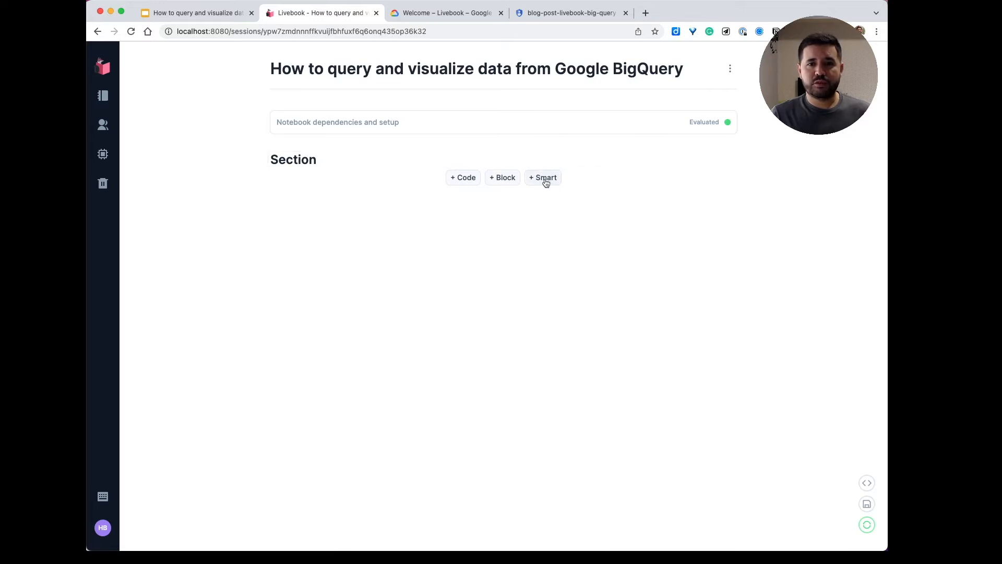
pyautogui.click(543, 177)
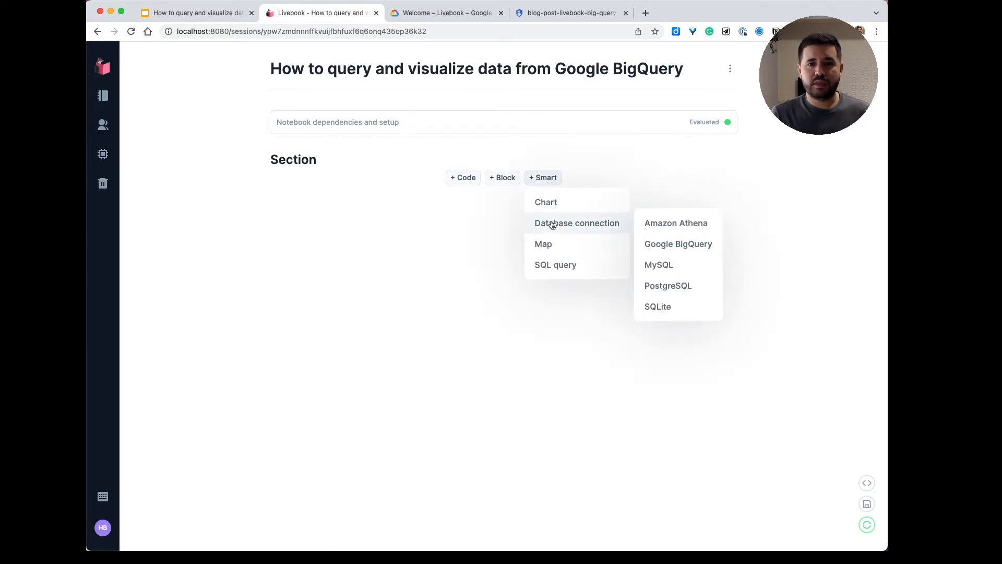
pyautogui.click(678, 244)
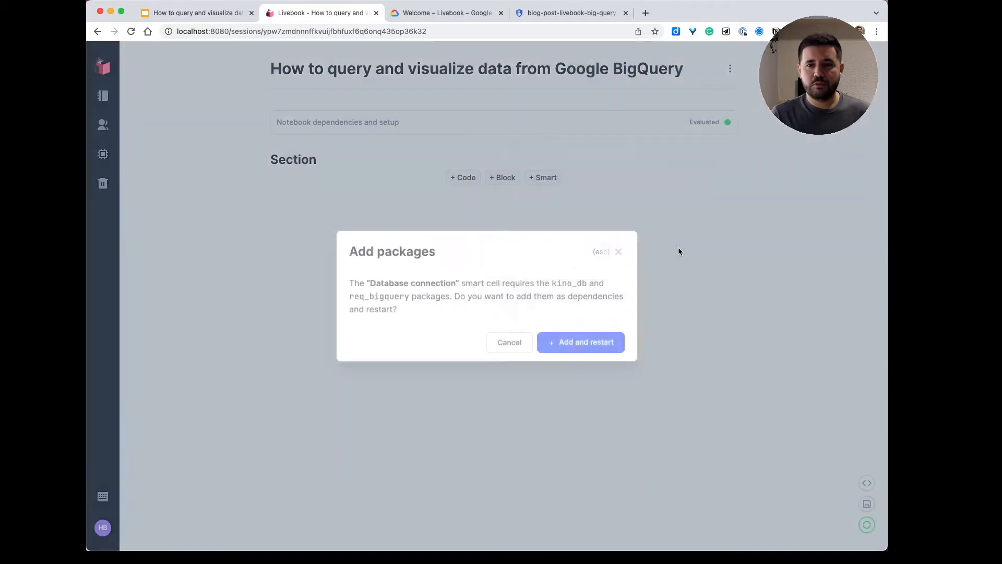
pyautogui.click(580, 341)
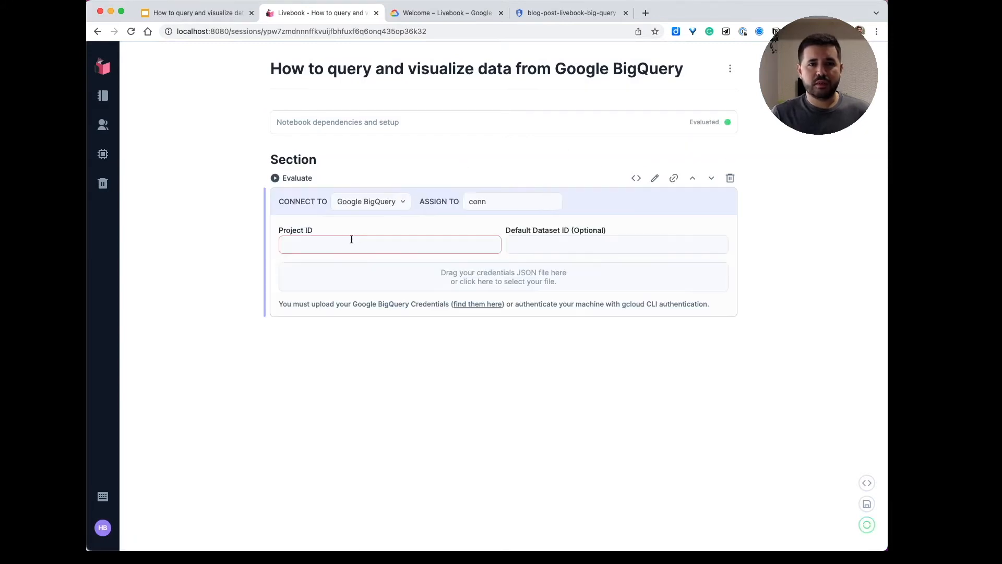
pyautogui.scroll(-3)
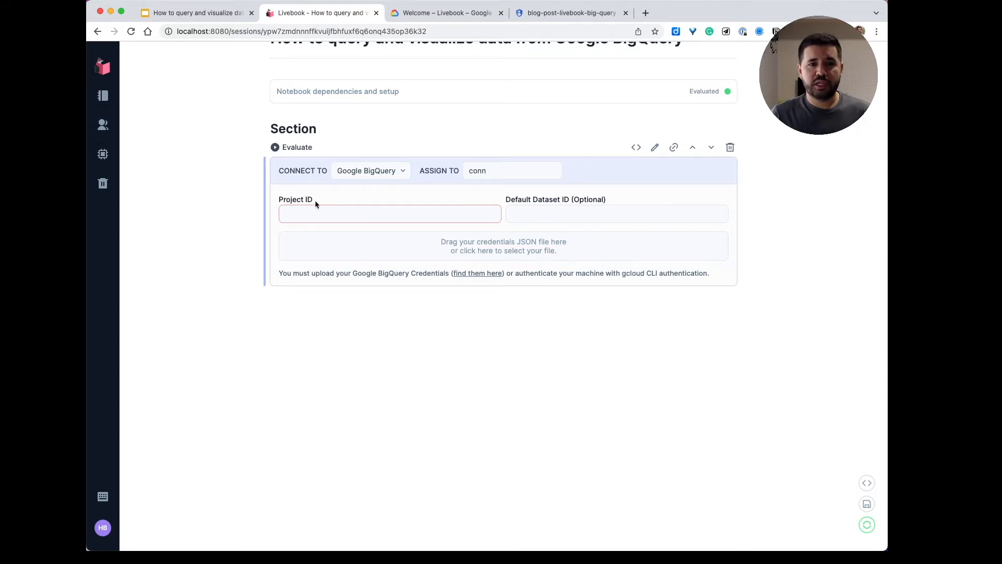
pyautogui.moveTo(513, 249)
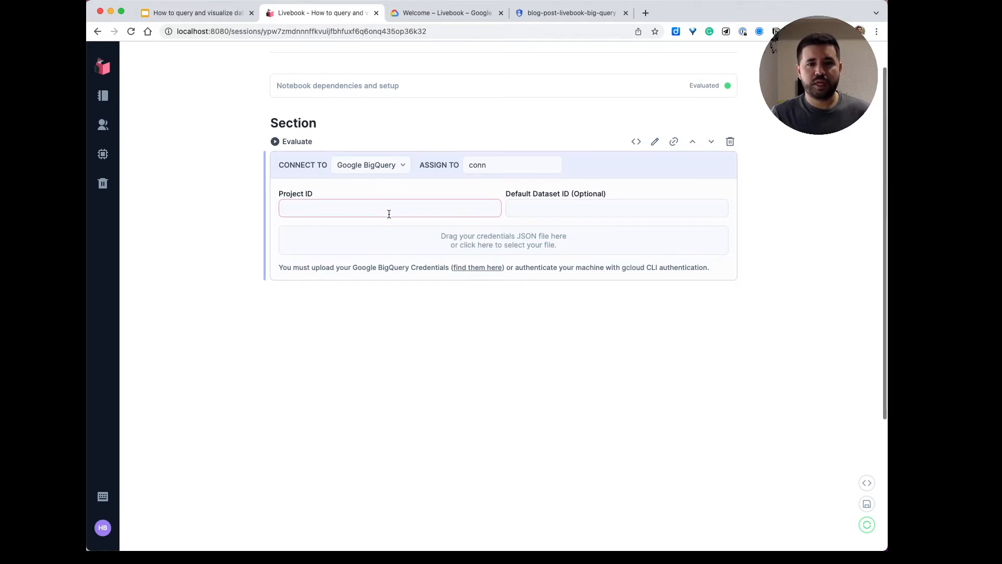
# - Copy project ID livebook-355621 from Google Cloud Console into the connection's Project ID field
pyautogui.click(447, 13)
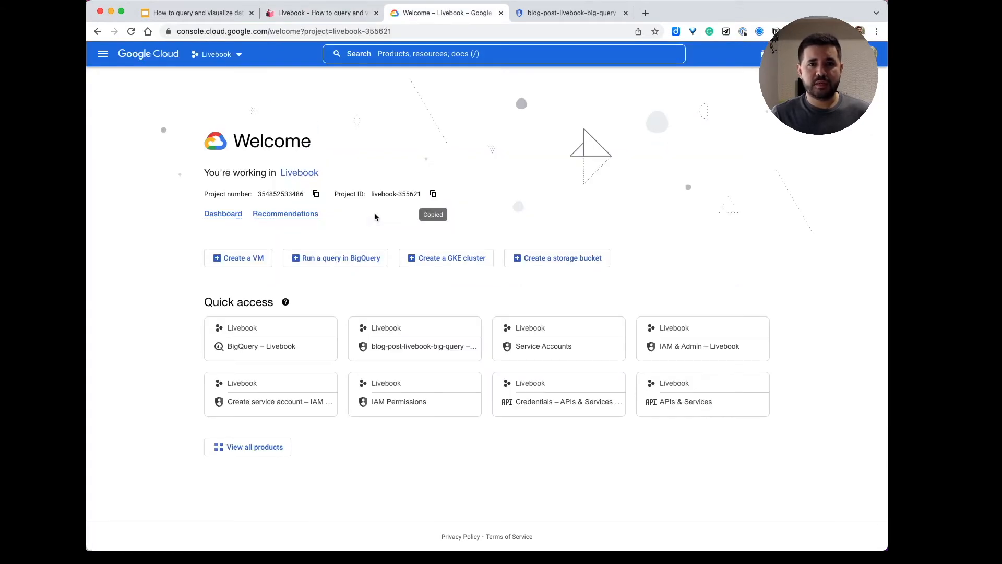
pyautogui.moveTo(308, 150)
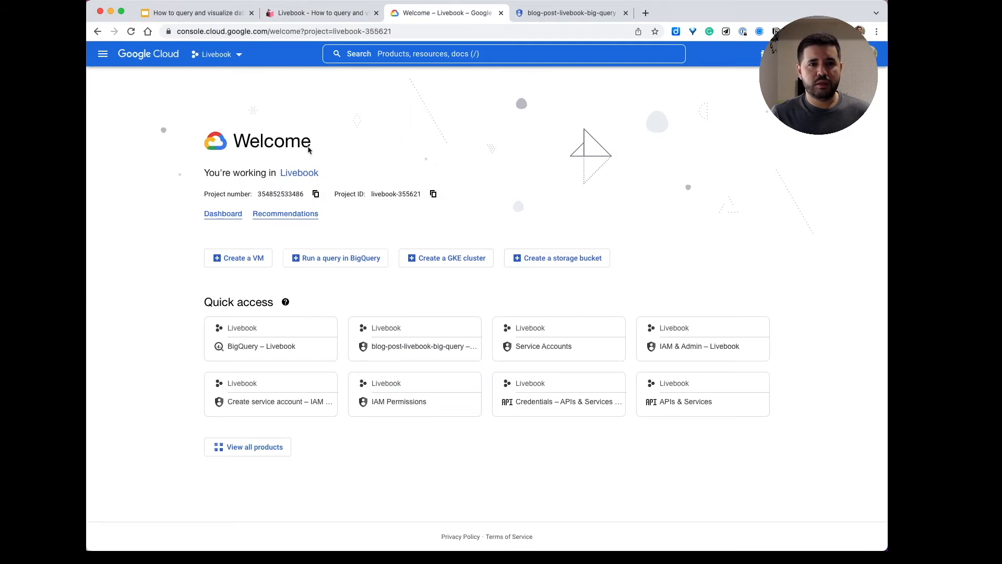
pyautogui.moveTo(153, 56)
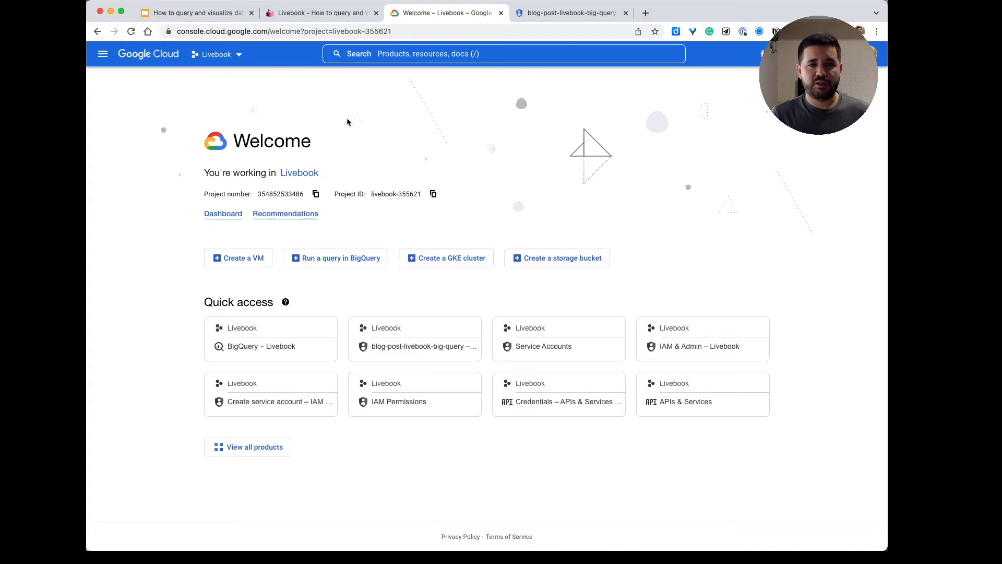
pyautogui.click(432, 194)
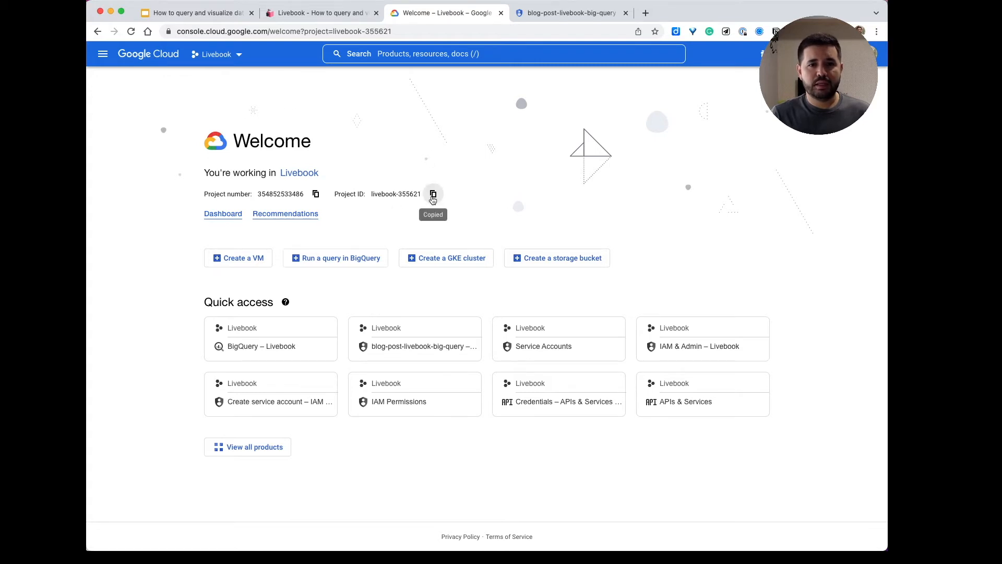
pyautogui.click(331, 13)
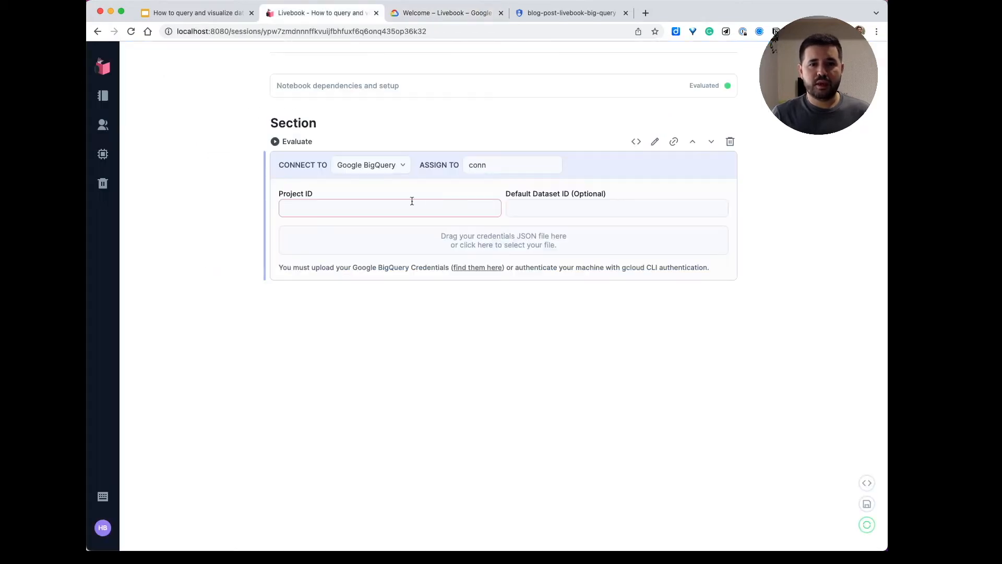
pyautogui.write('livebook-355621')
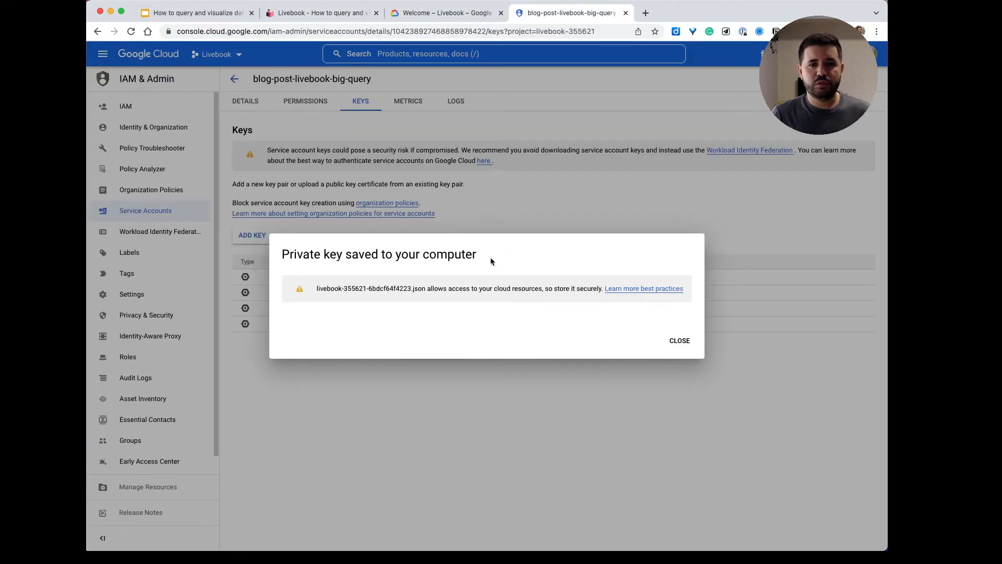
# - Create and download a new JSON key for the blog-post-livebook-big-query service account
pyautogui.click(679, 341)
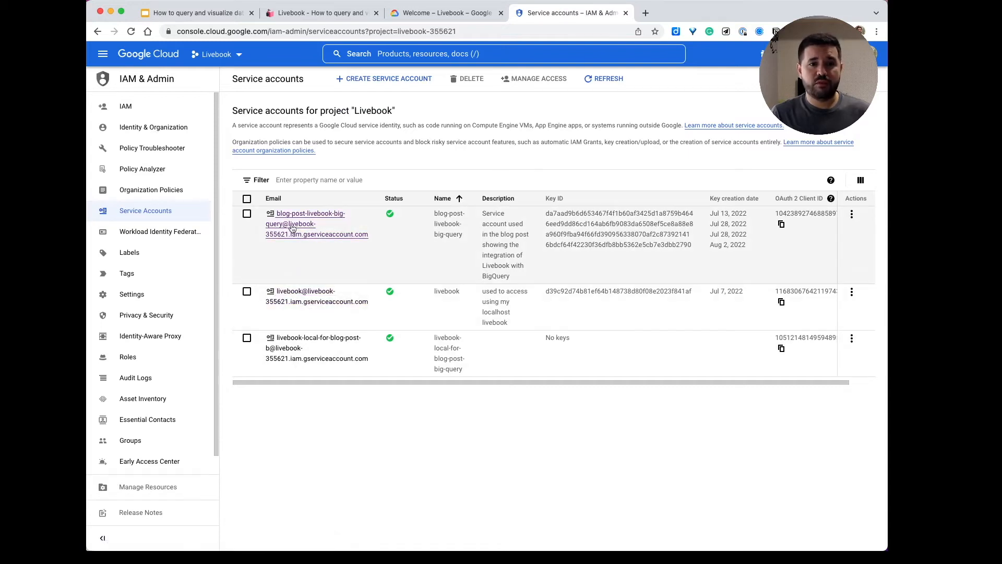
pyautogui.click(294, 224)
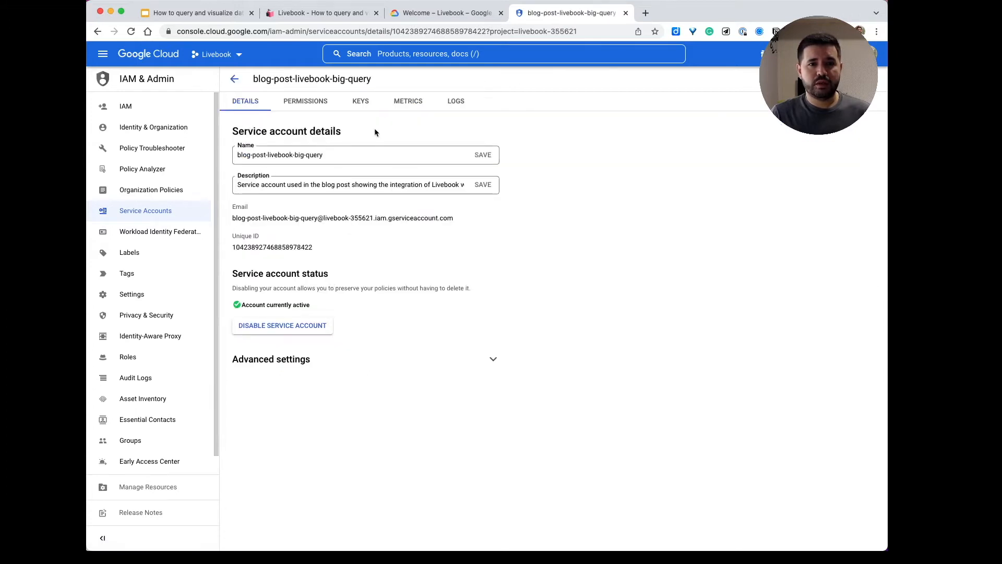
pyautogui.click(360, 101)
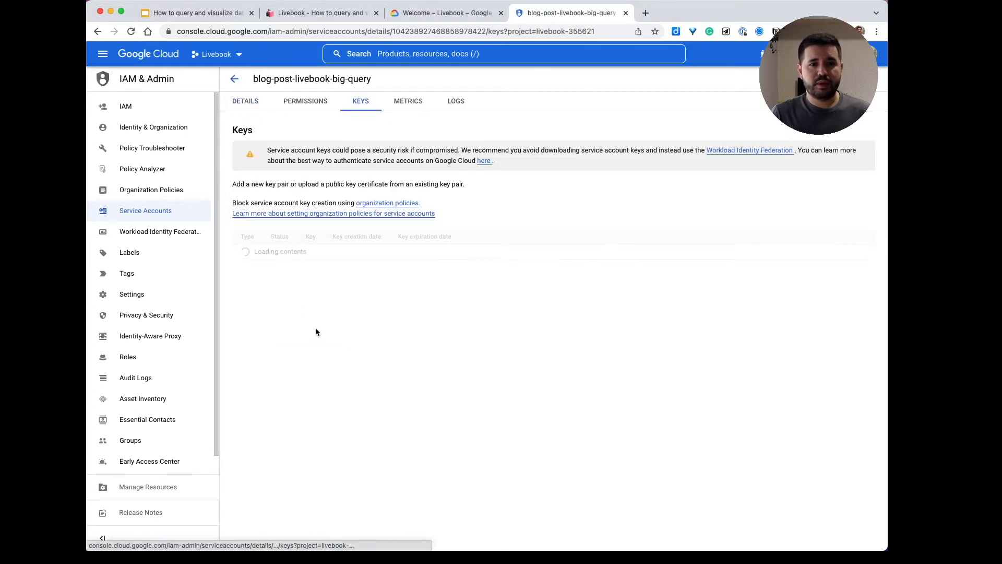
pyautogui.click(251, 235)
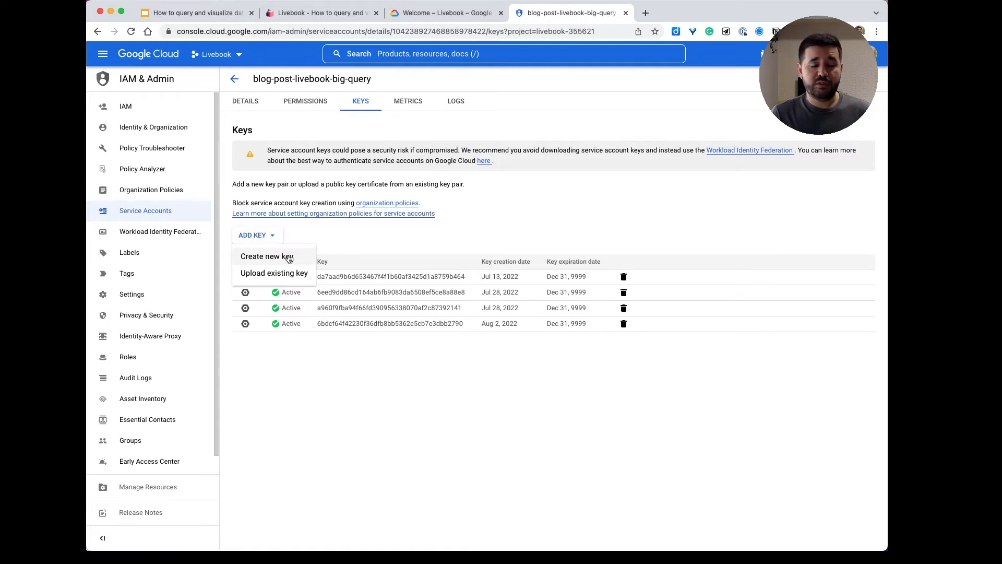
pyautogui.click(266, 257)
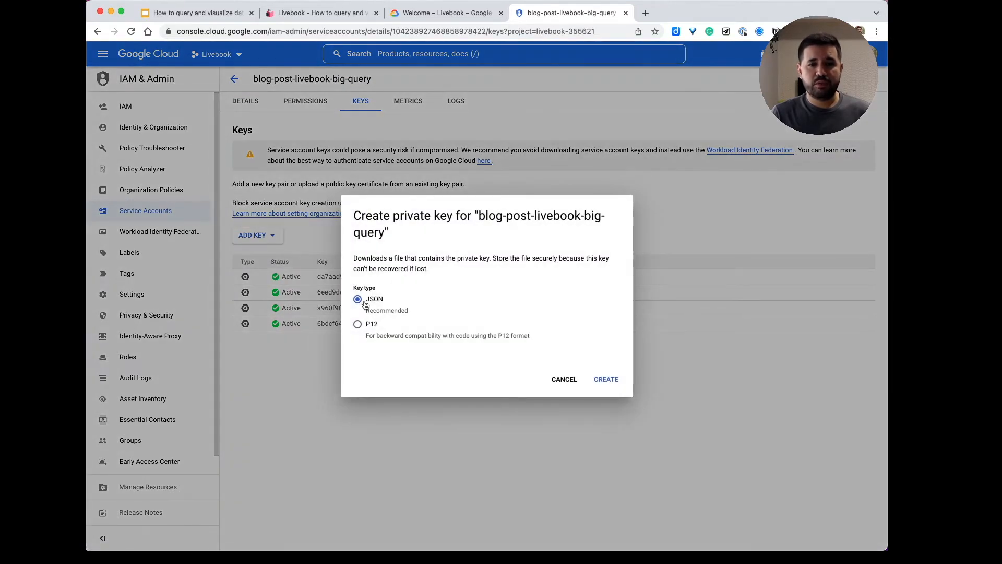
pyautogui.click(605, 379)
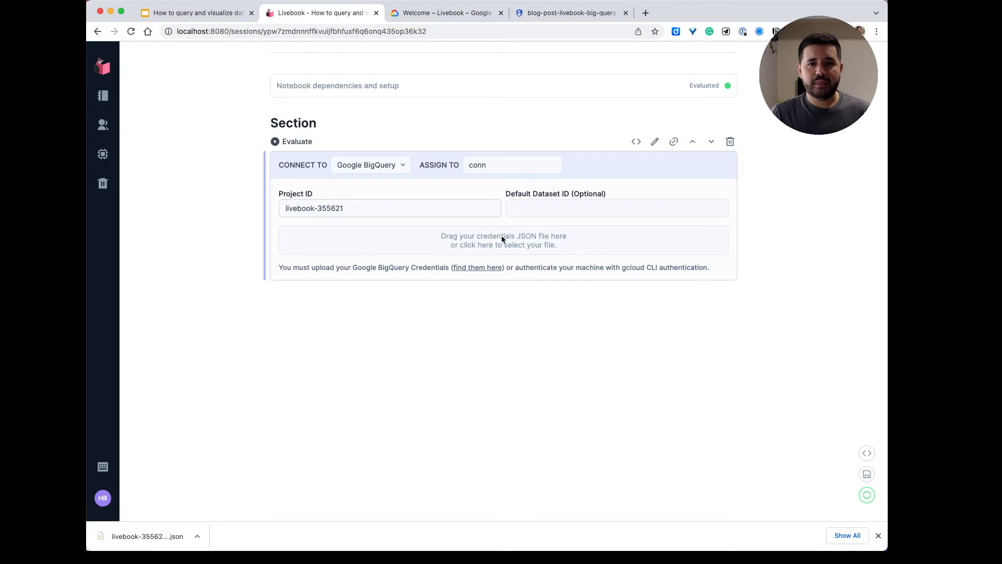
pyautogui.moveTo(504, 242)
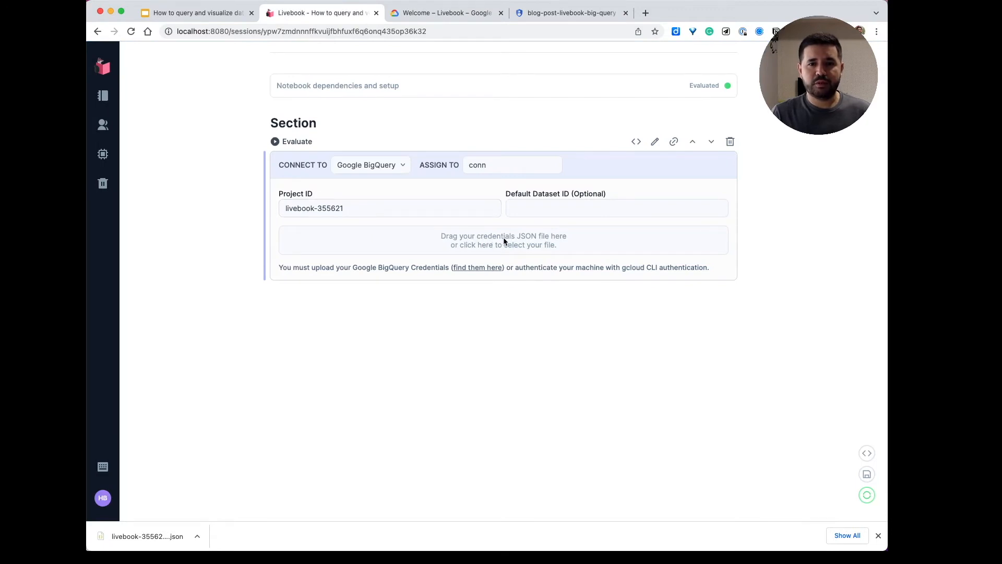
# - Upload the downloaded JSON key as the connection's credentials and evaluate the cell to get :ok
pyautogui.click(504, 240)
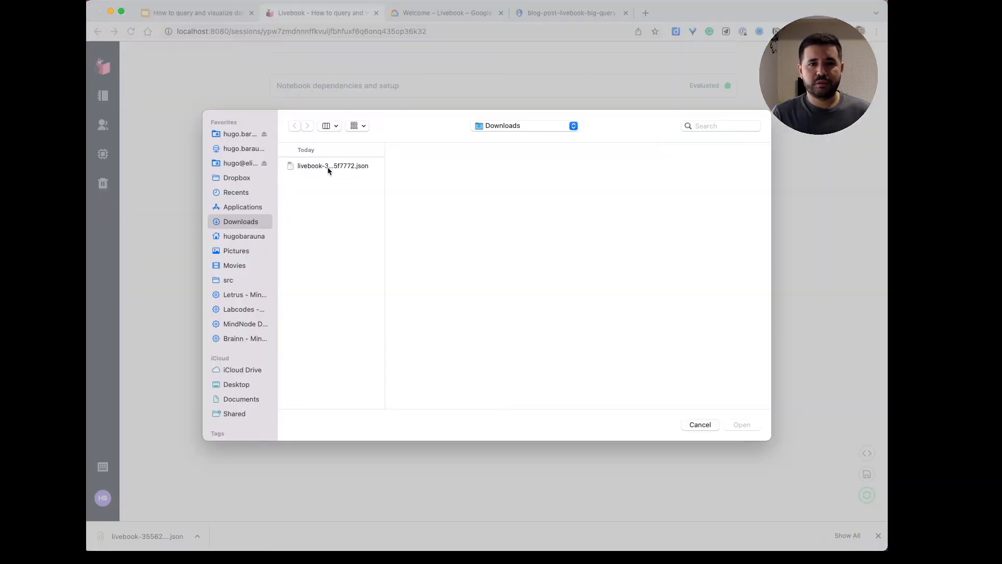
pyautogui.click(332, 165)
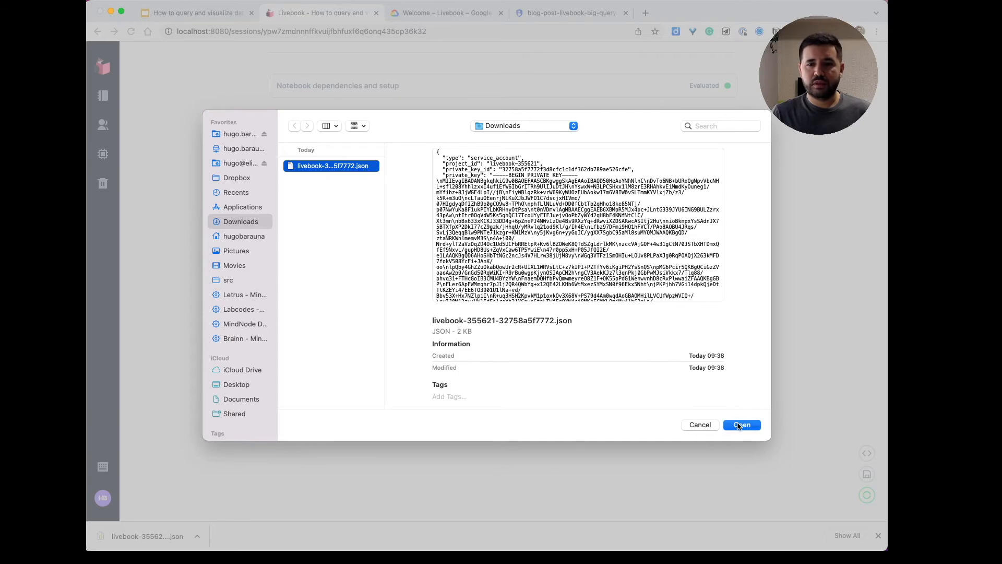
pyautogui.click(741, 425)
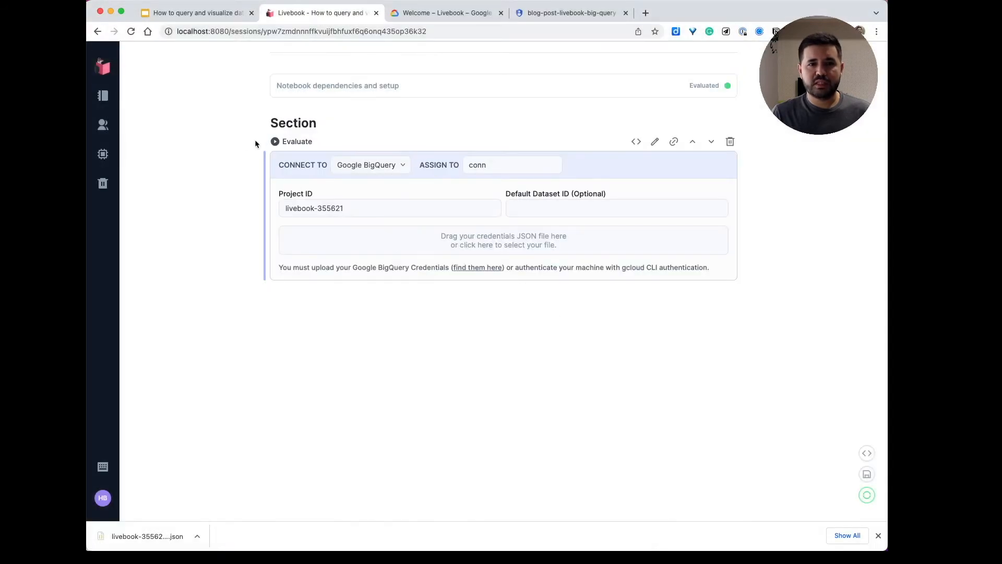
pyautogui.click(276, 142)
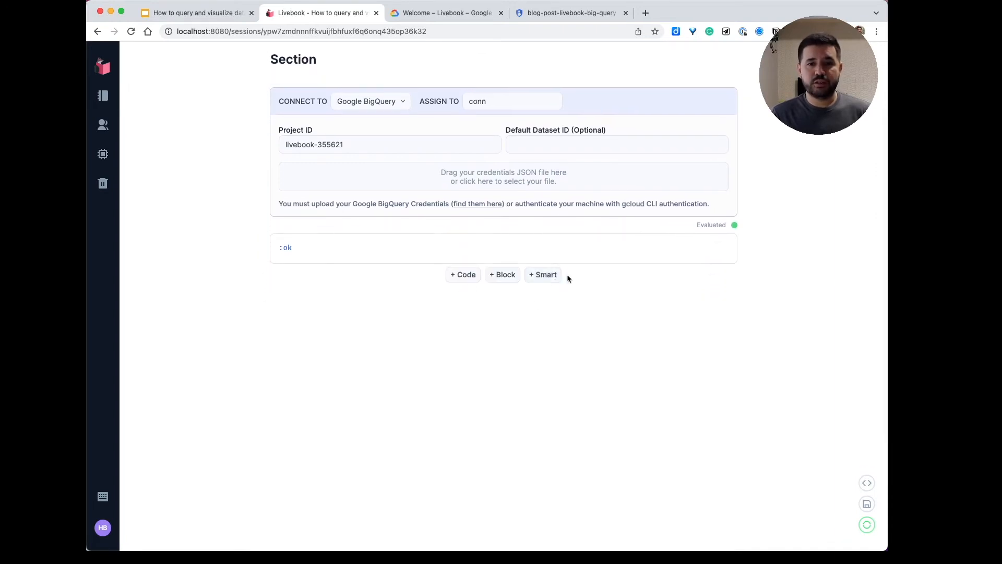
# - Add an SQL query cell selecting year, country_name and midyear_population from the census table before 2022, ordered by year
pyautogui.click(543, 274)
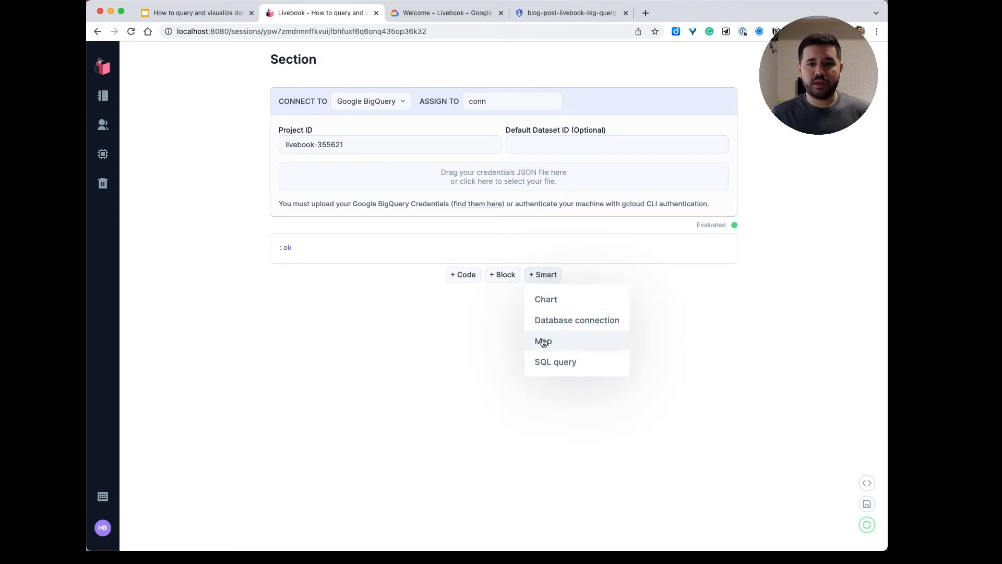
pyautogui.click(555, 361)
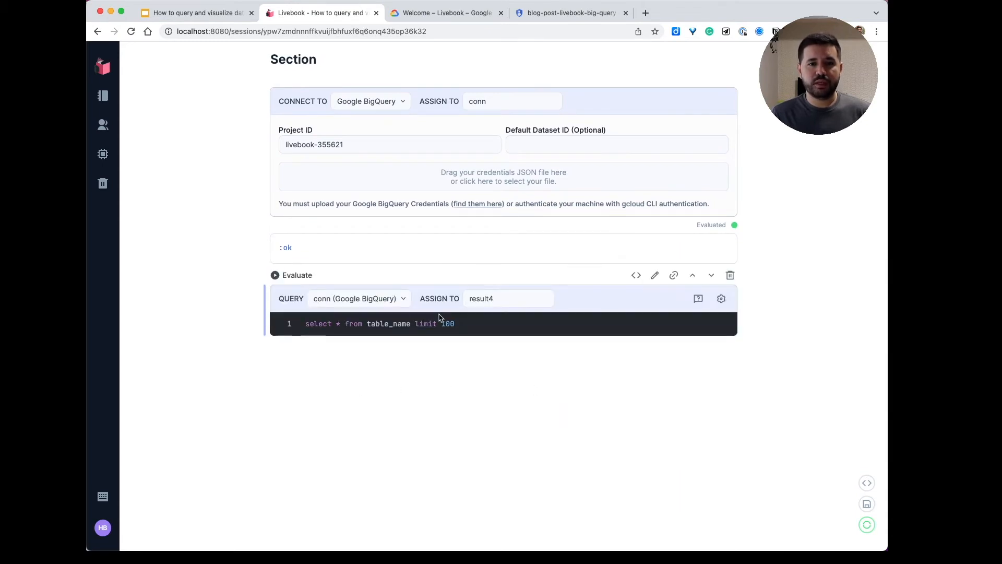
pyautogui.moveTo(324, 301)
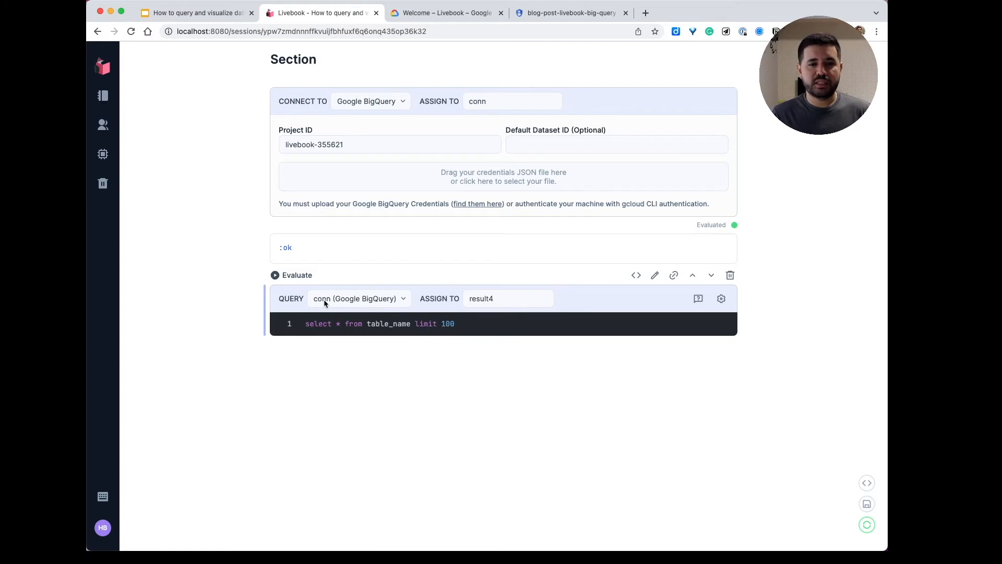
pyautogui.click(357, 299)
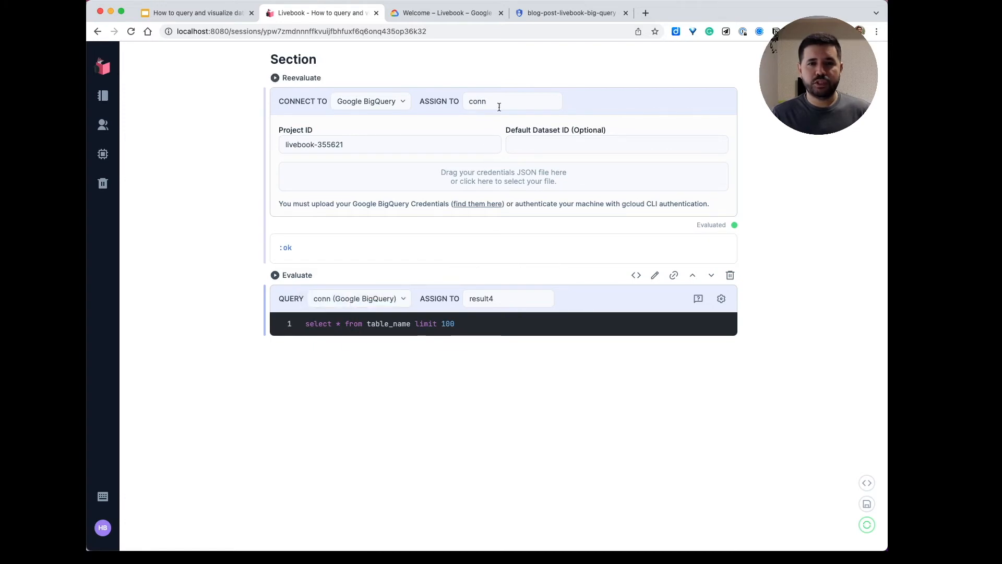
pyautogui.doubleClick(475, 101)
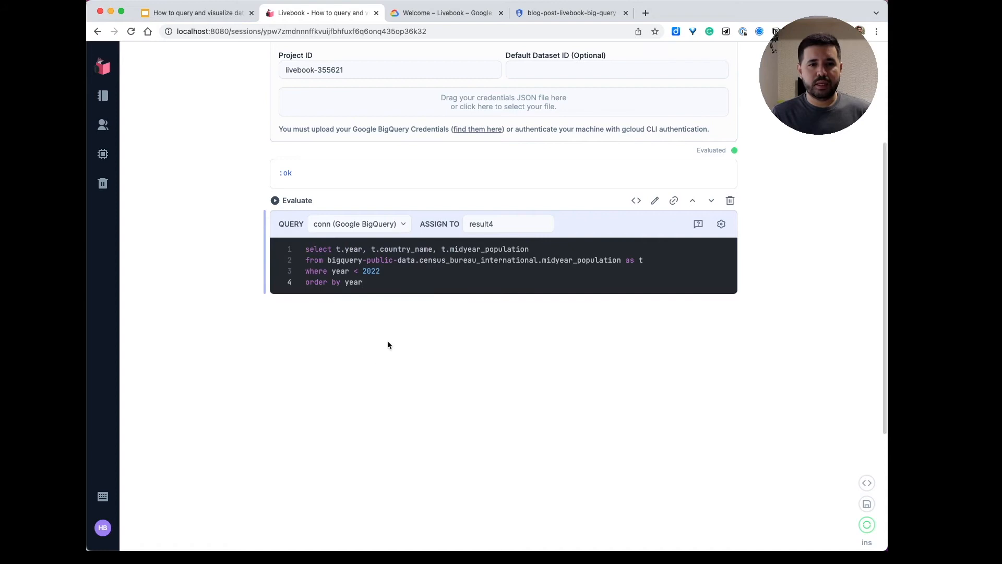
pyautogui.scroll(-3)
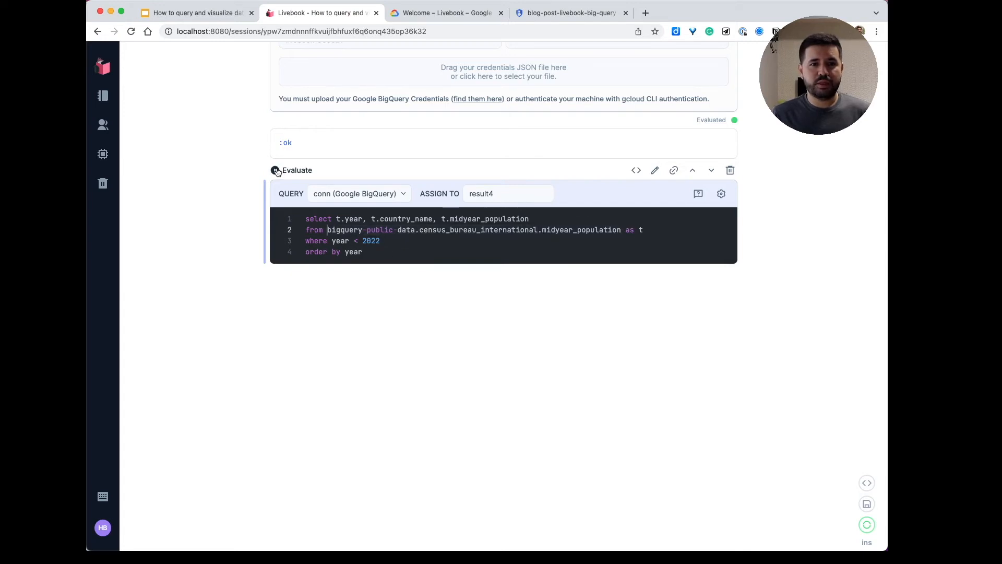
# - Evaluate the census query and review its 16,416-row results table
pyautogui.click(275, 170)
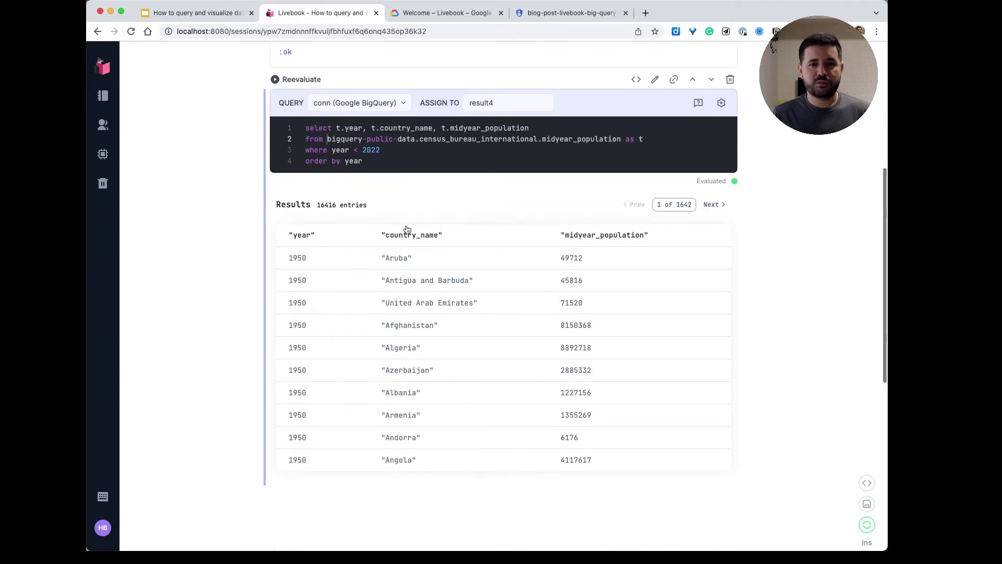
pyautogui.scroll(-3)
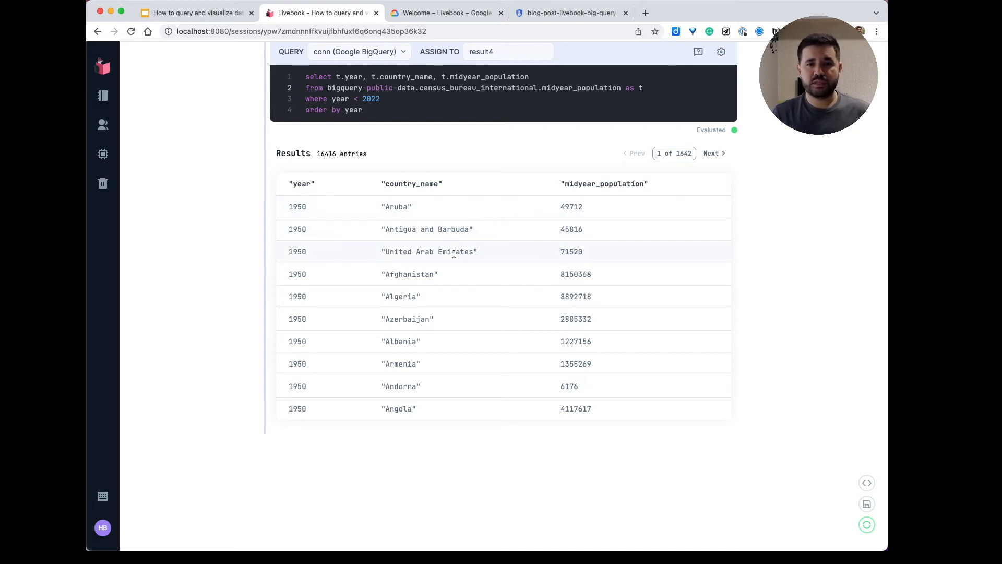
pyautogui.scroll(-3)
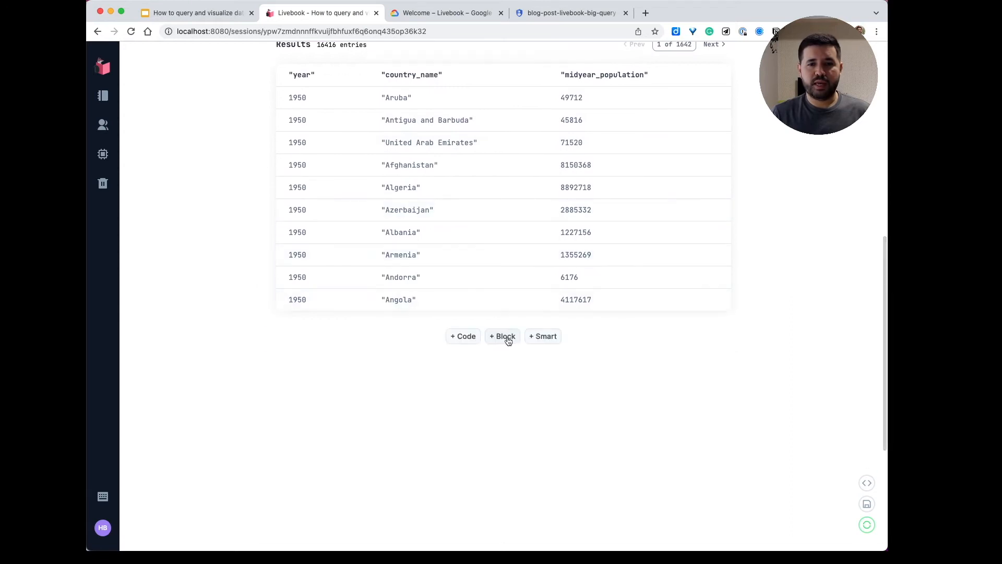
# - Add a Chart smart cell on the query results titled 'World population' with width 700
pyautogui.click(543, 336)
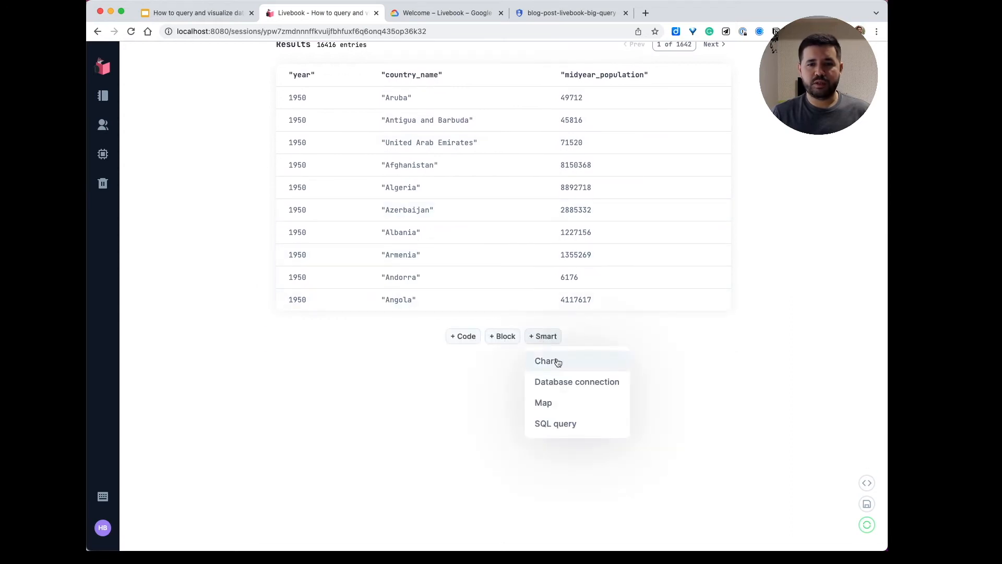
pyautogui.moveTo(547, 365)
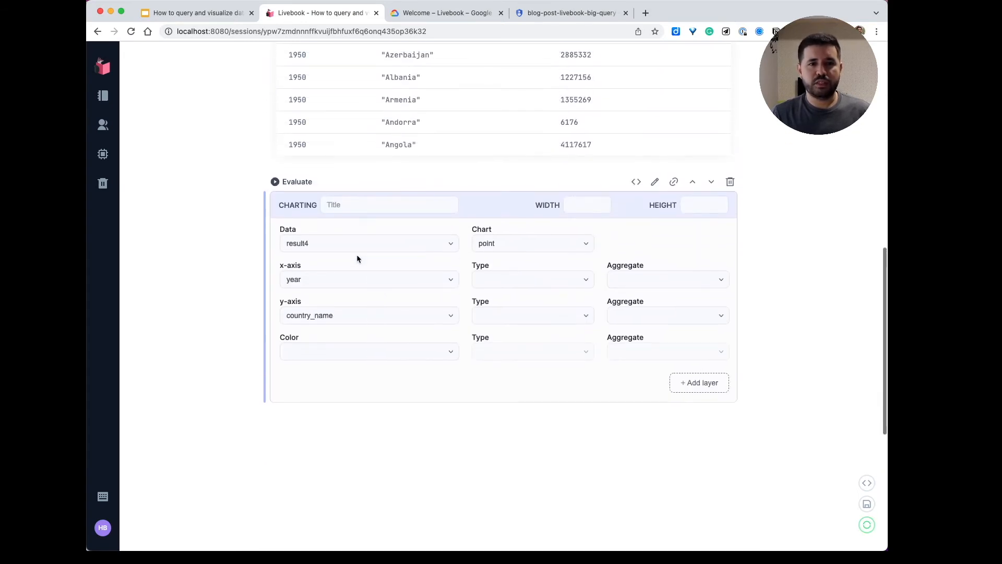
pyautogui.click(368, 243)
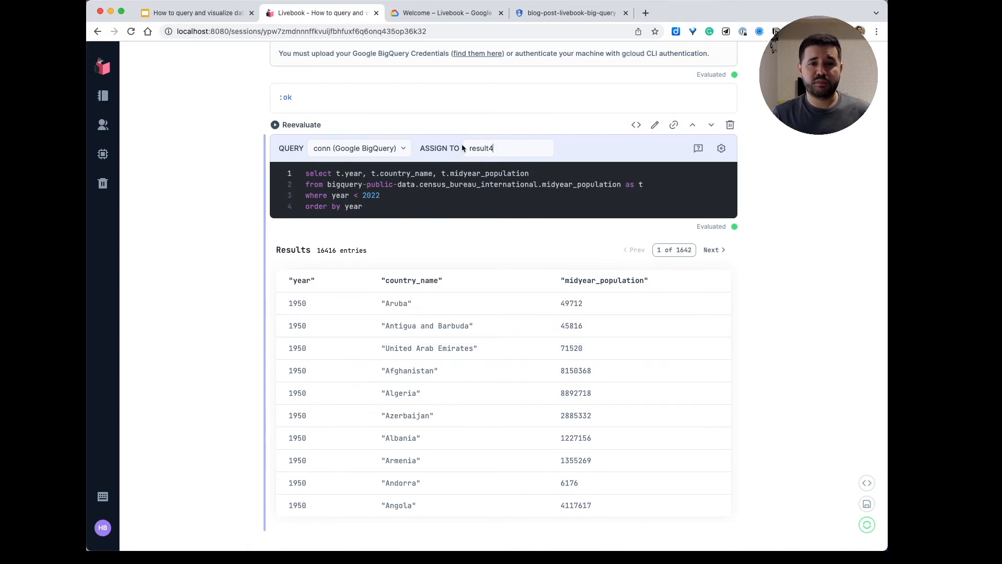
pyautogui.doubleClick(480, 148)
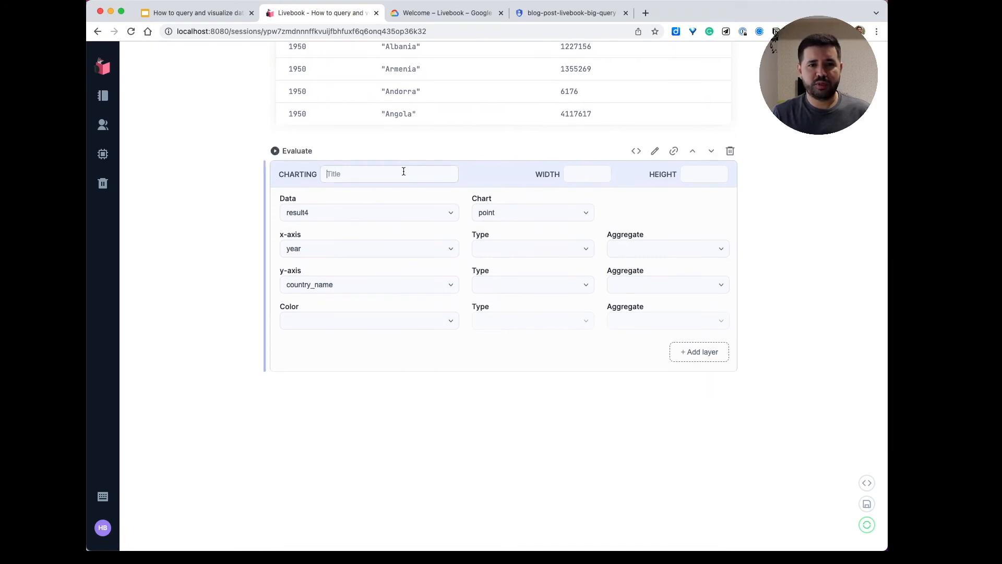
pyautogui.write('World')
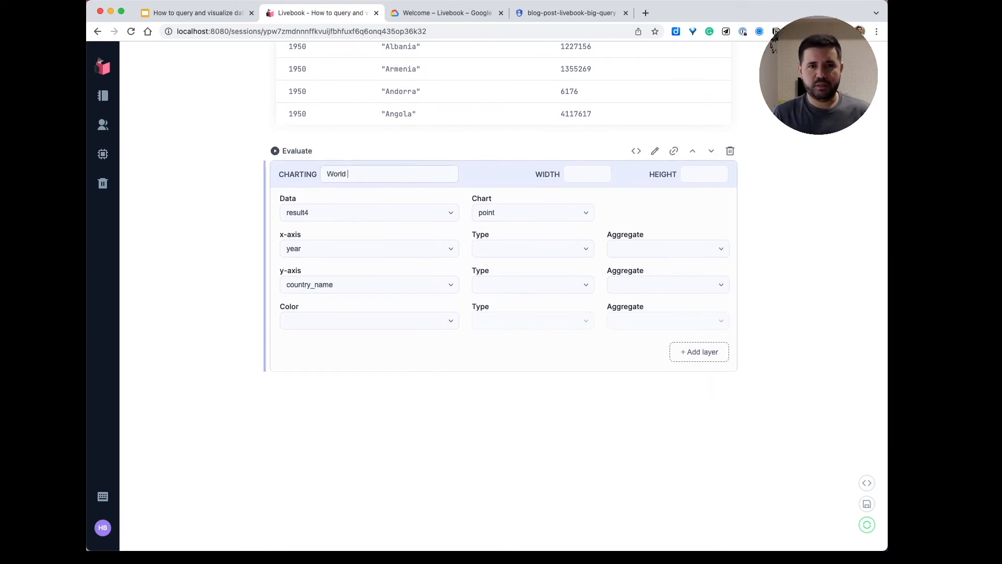
pyautogui.write('P')
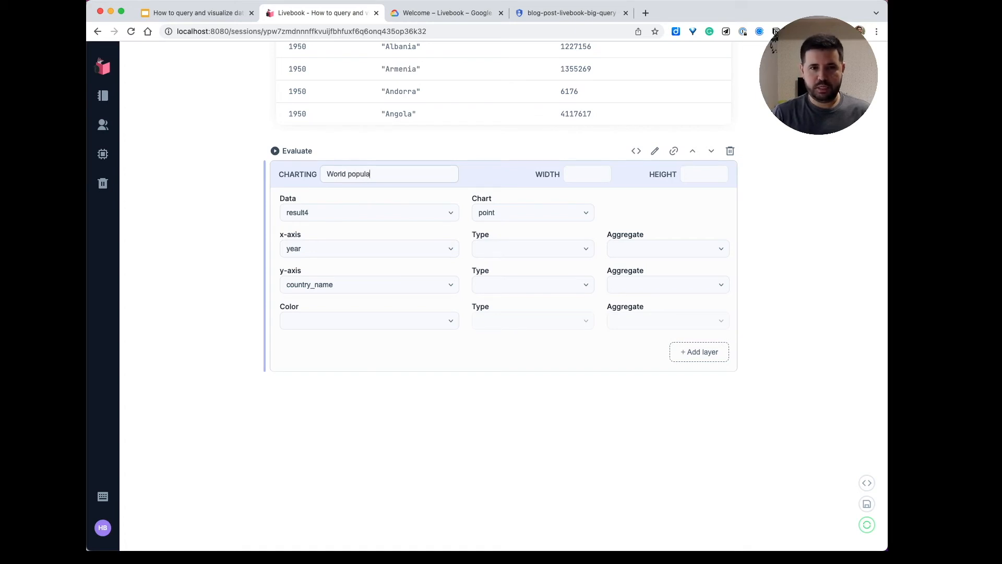
pyautogui.write('tion')
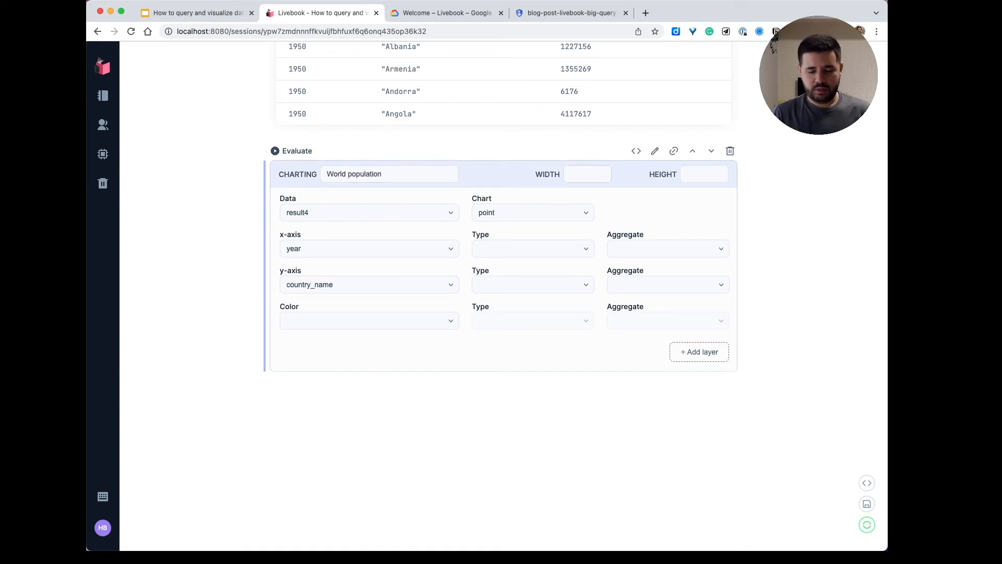
pyautogui.write('700')
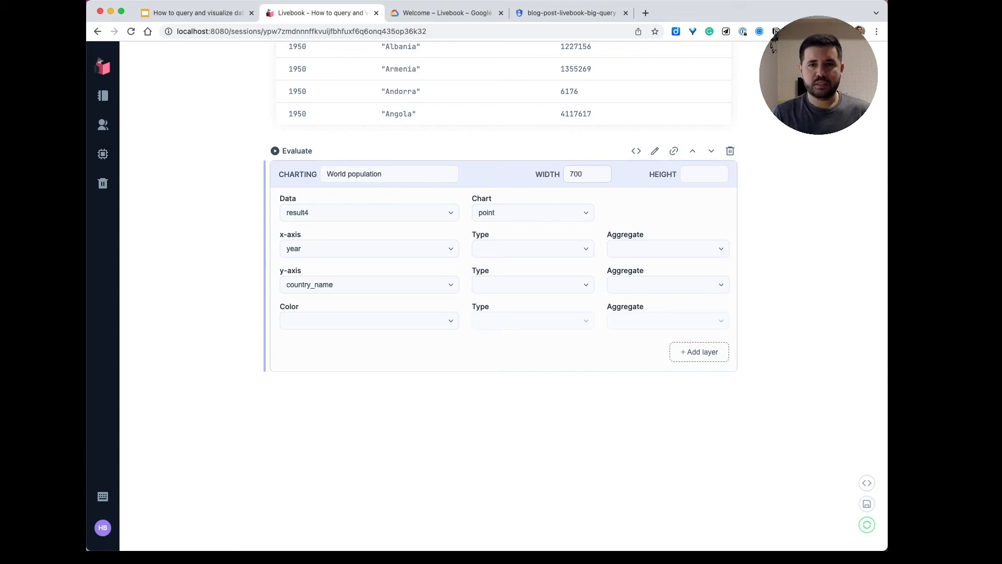
pyautogui.moveTo(522, 213)
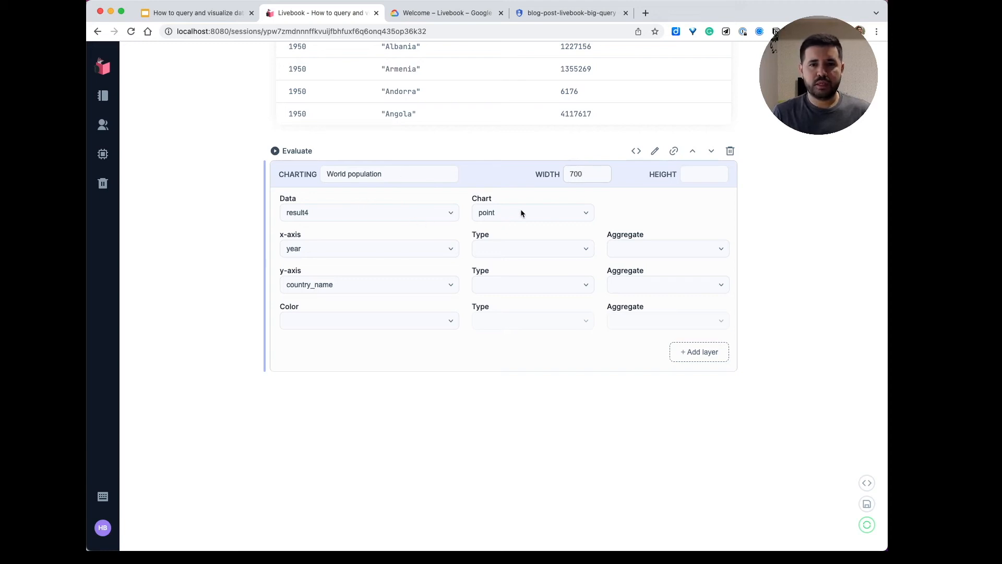
# - Make it a bar chart with the year x-axis treated as quantitative
pyautogui.click(532, 213)
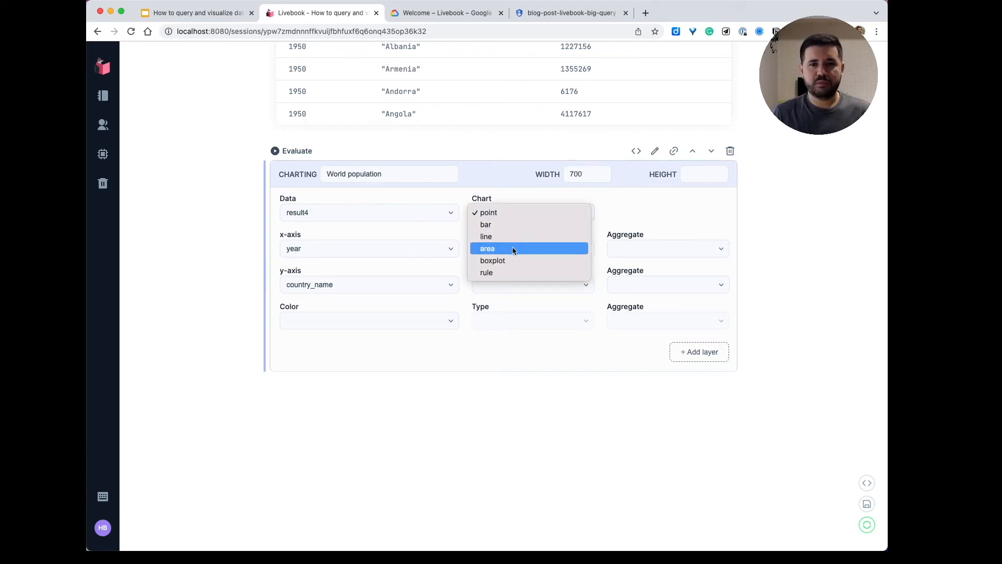
pyautogui.click(485, 224)
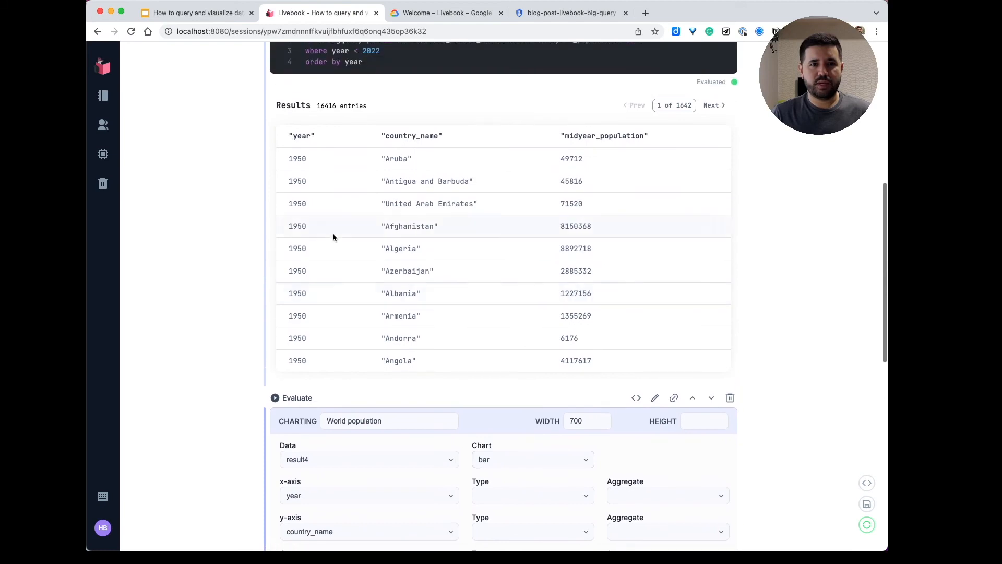
pyautogui.scroll(-3)
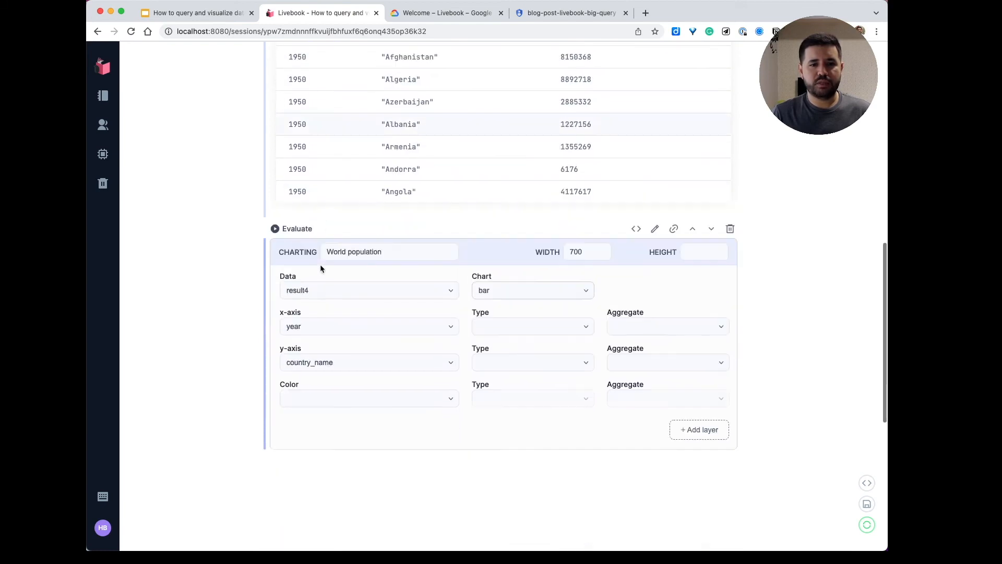
pyautogui.click(532, 326)
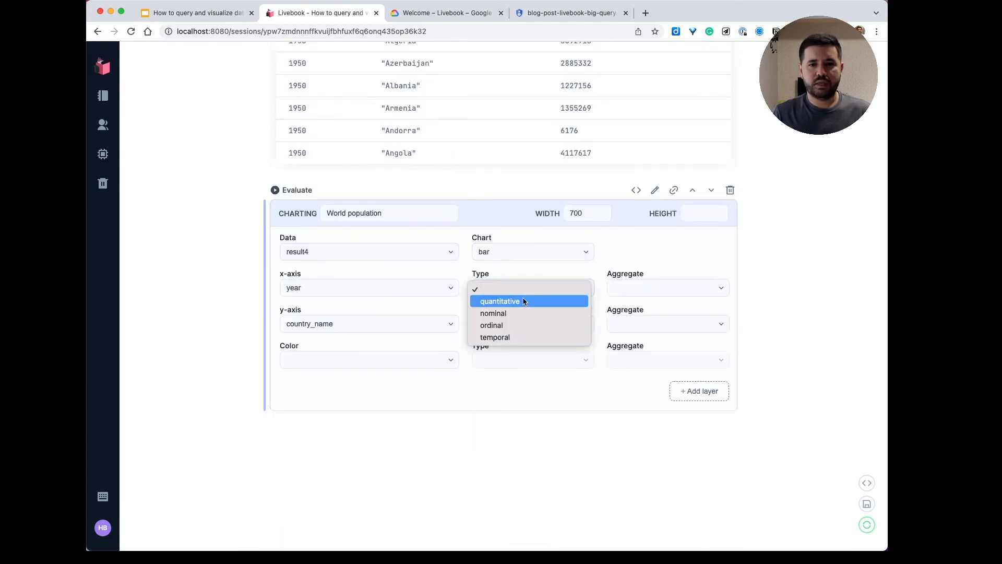
pyautogui.click(499, 300)
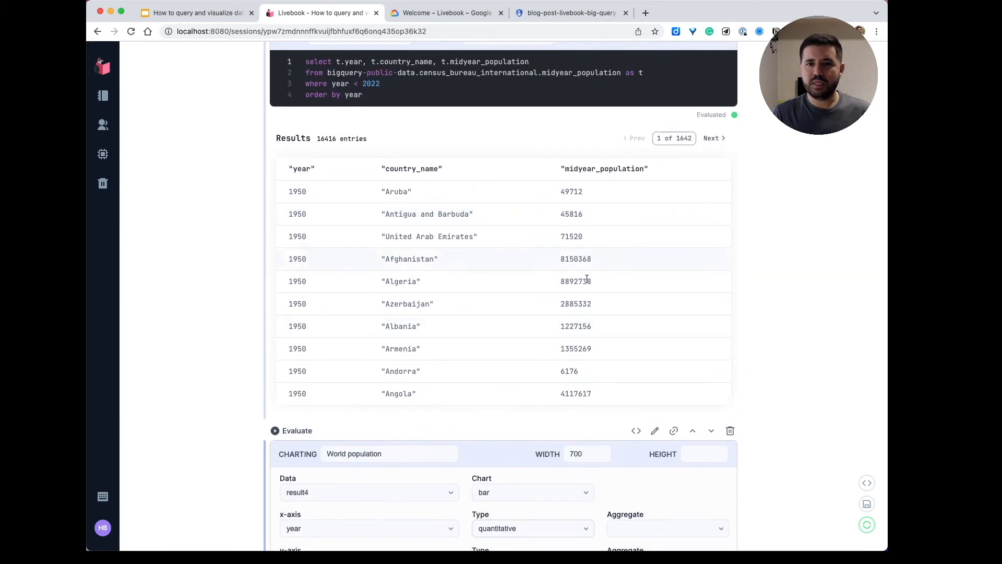
pyautogui.scroll(-3)
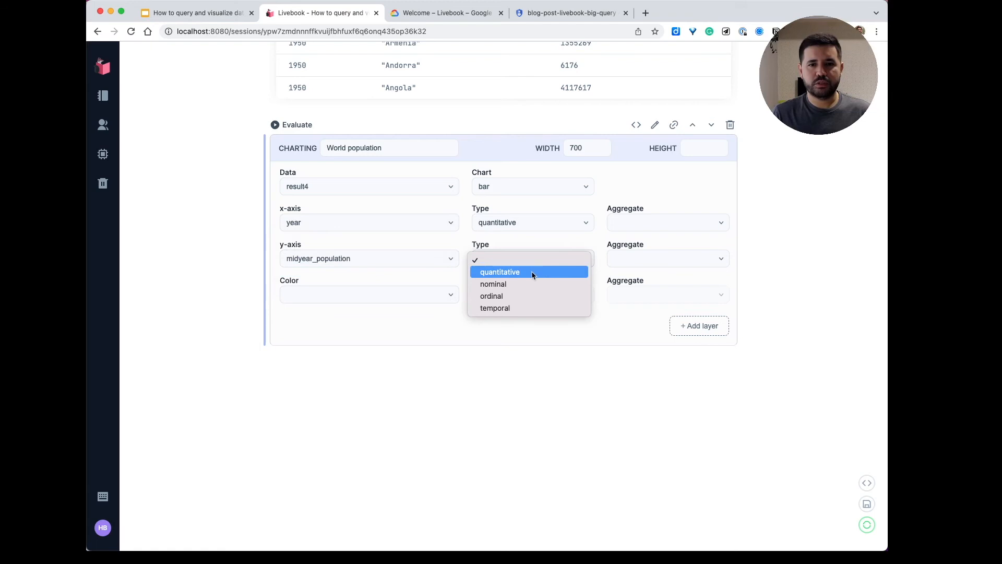
# - Treat the midyear_population y-axis as quantitative and bring up its aggregation choices
pyautogui.click(498, 271)
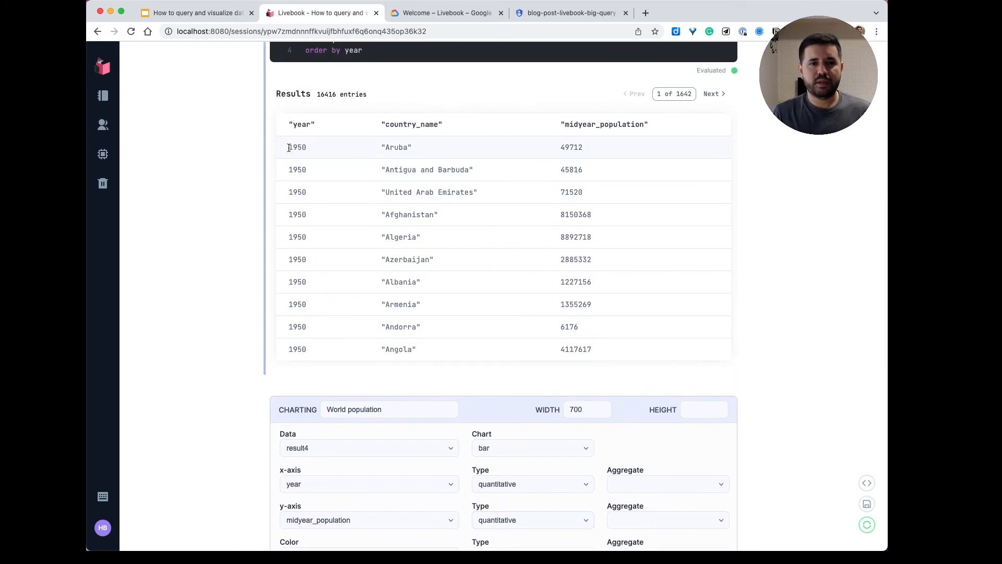
pyautogui.doubleClick(297, 147)
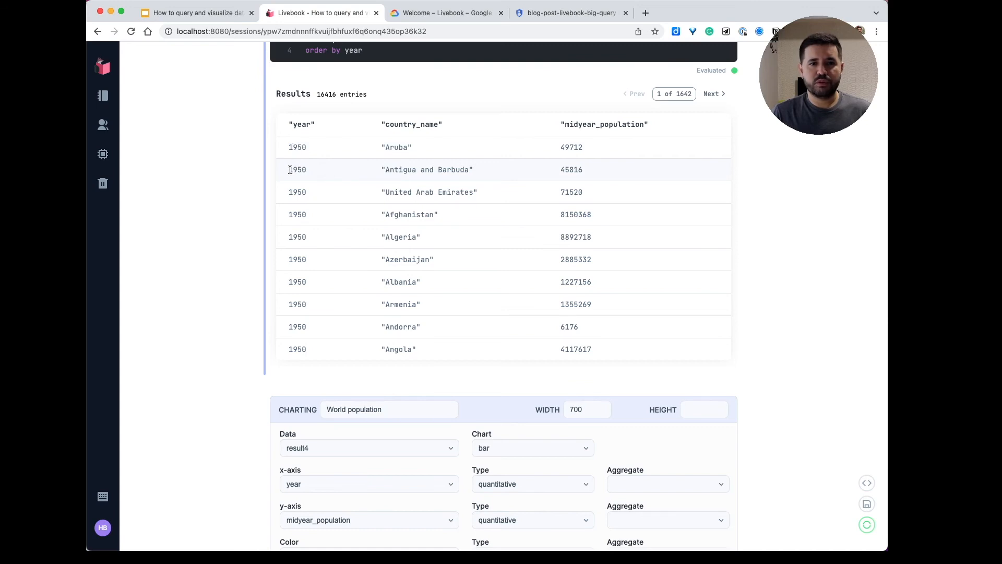
pyautogui.doubleClick(296, 192)
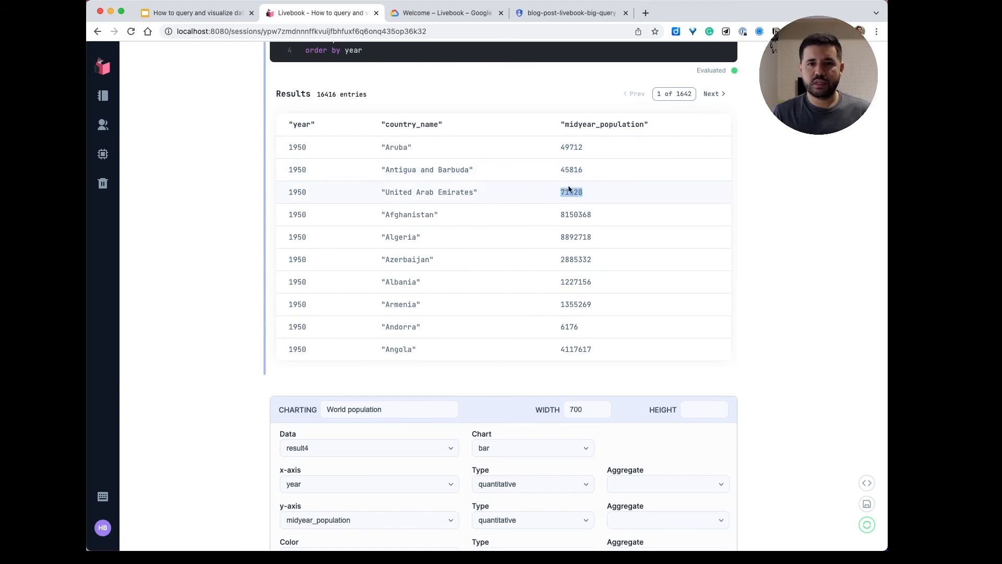
pyautogui.moveTo(759, 194)
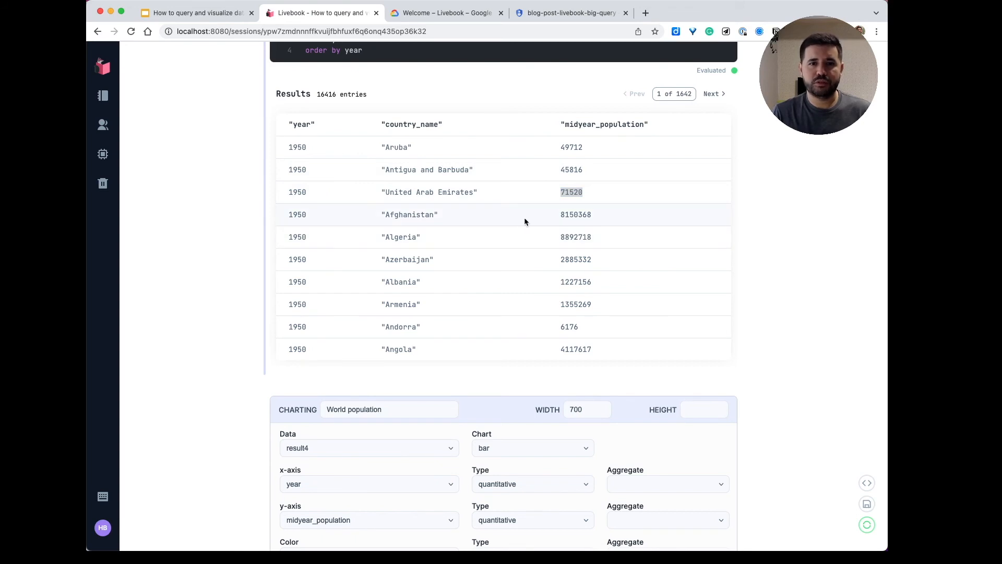
pyautogui.moveTo(467, 231)
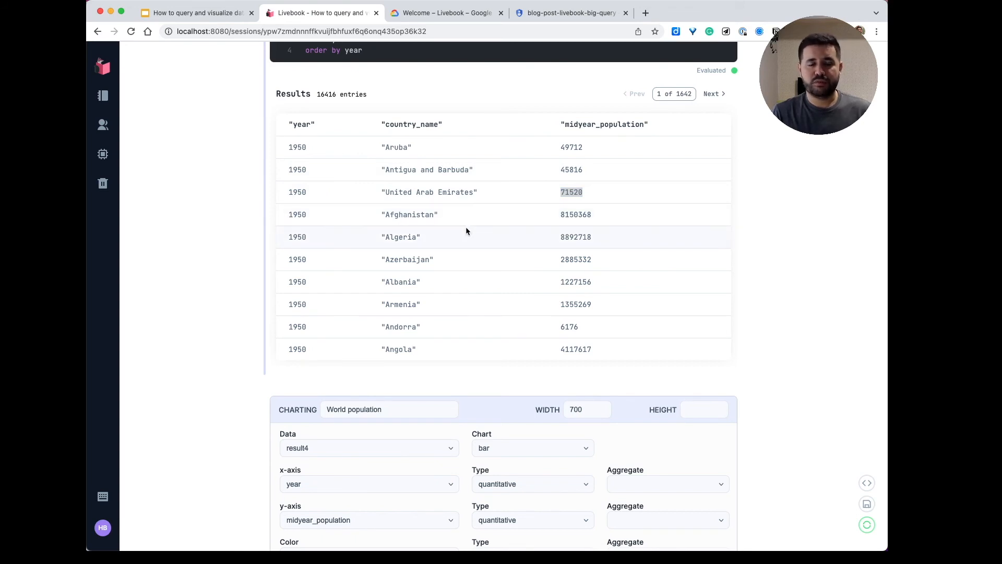
pyautogui.scroll(-3)
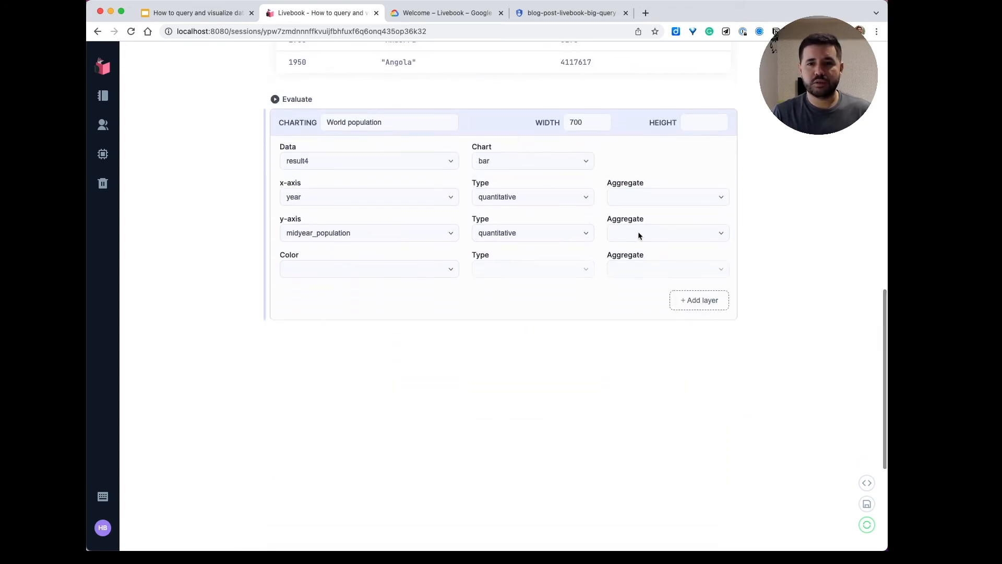
pyautogui.click(668, 233)
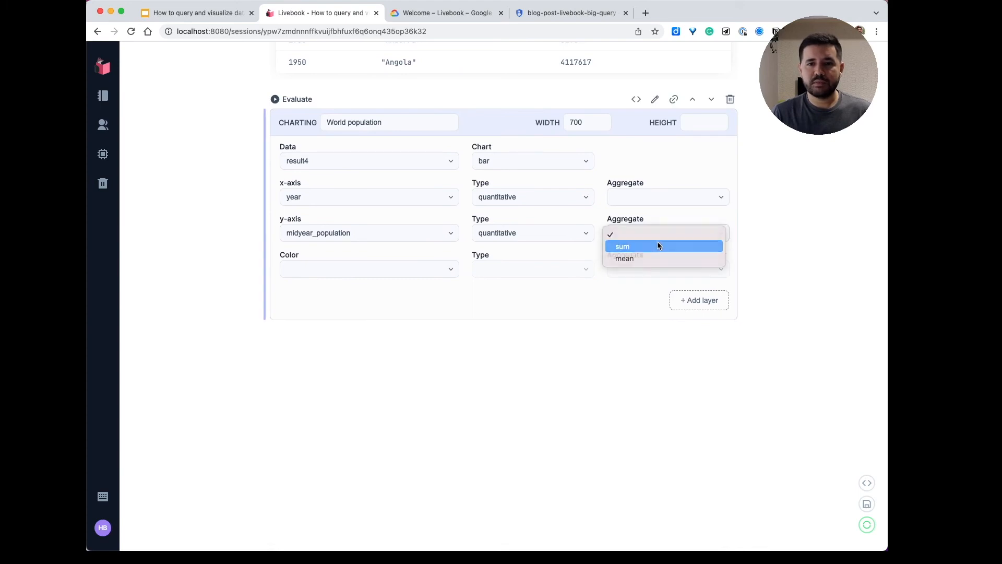
# - Aggregate midyear_population by sum per year and evaluate to render the bar chart
pyautogui.click(622, 245)
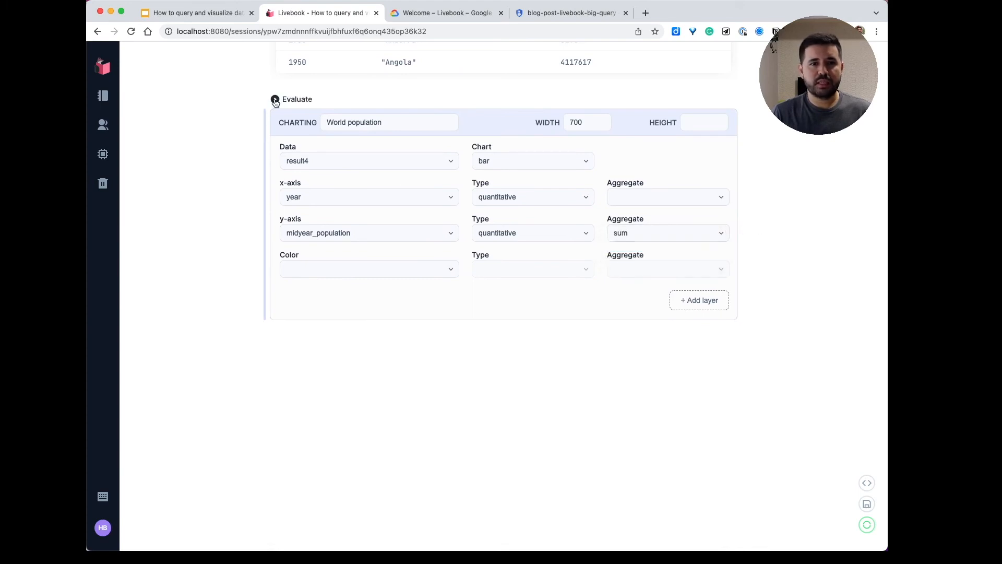
pyautogui.click(276, 100)
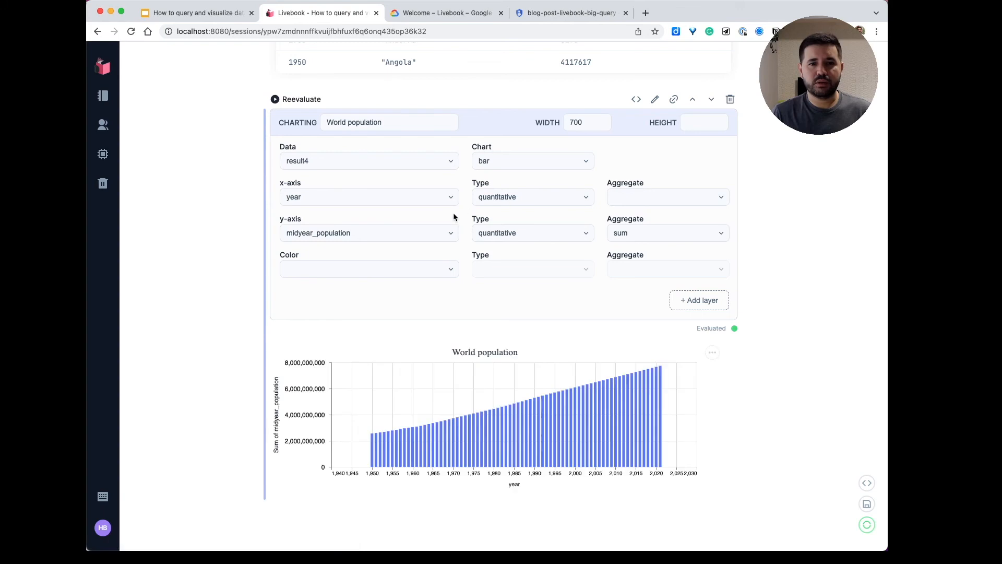
pyautogui.scroll(-3)
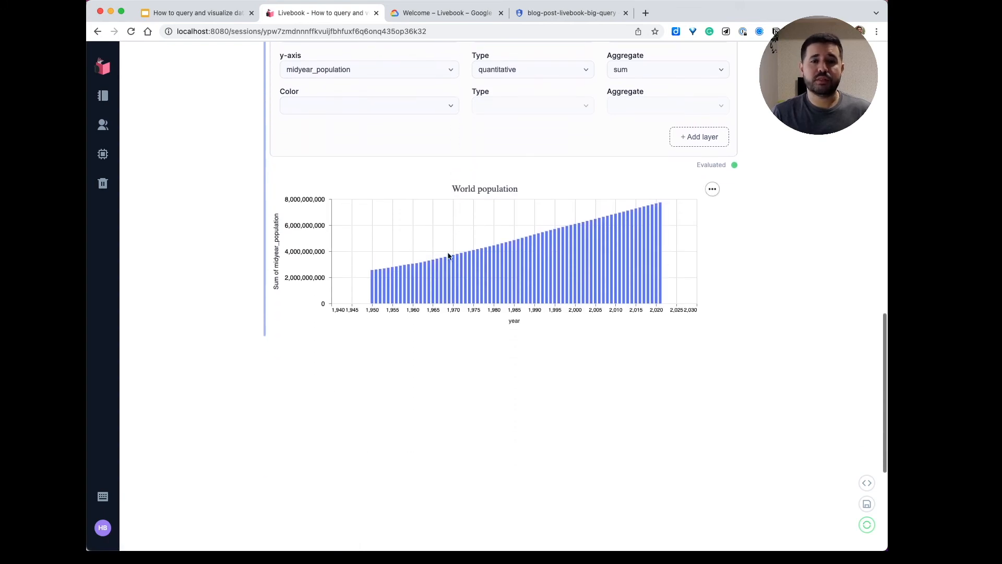
pyautogui.moveTo(445, 277)
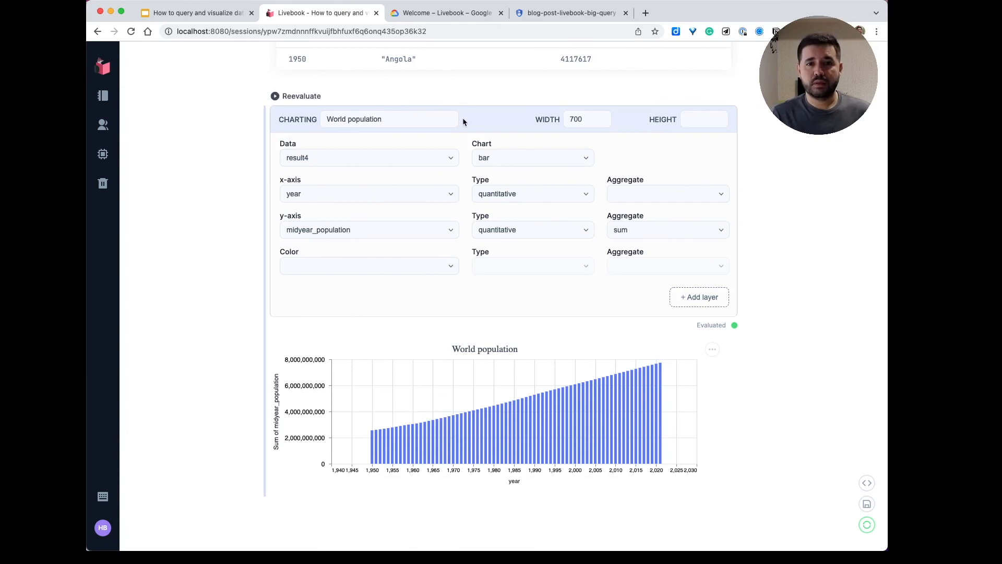
pyautogui.moveTo(479, 124)
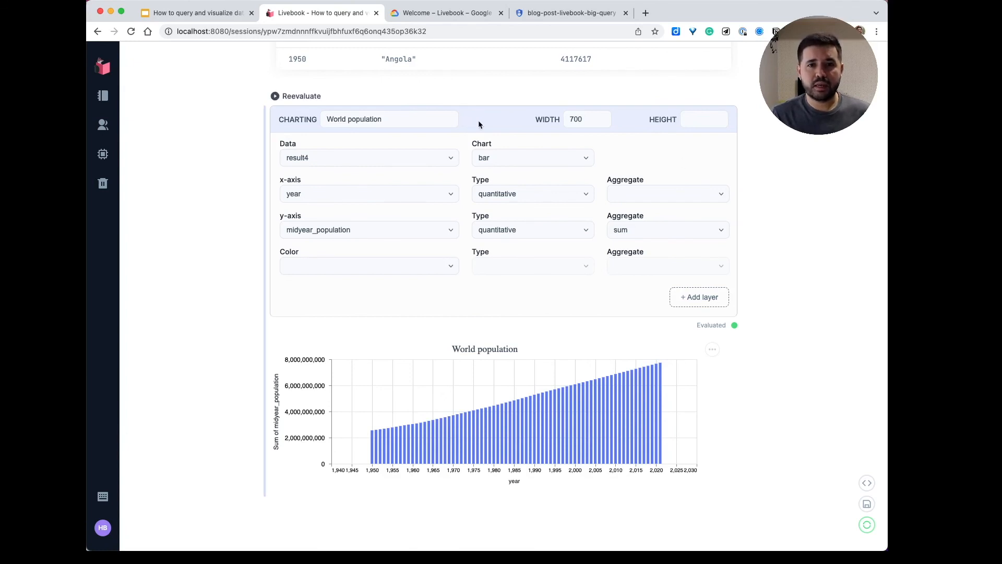
pyautogui.moveTo(495, 125)
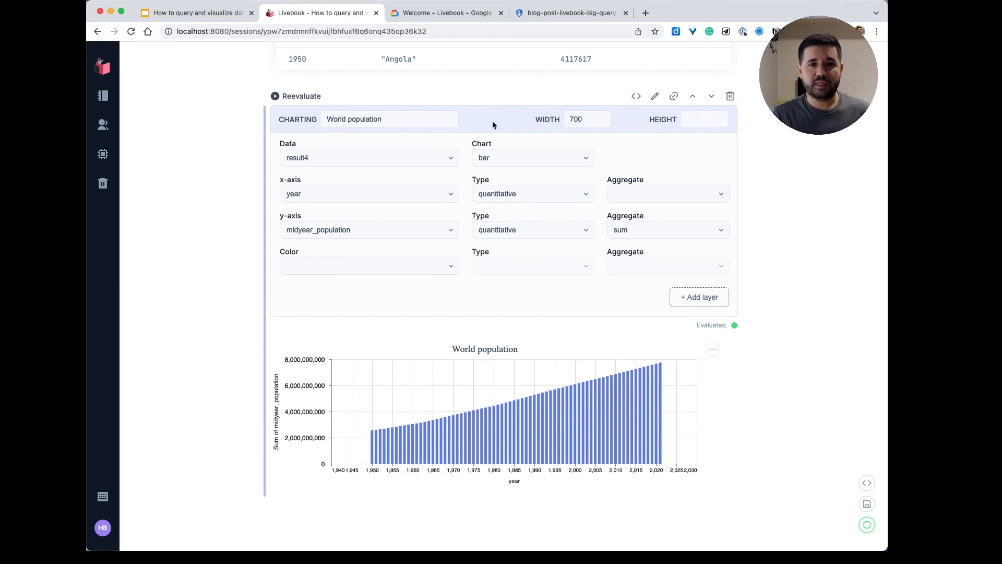
pyautogui.moveTo(636, 97)
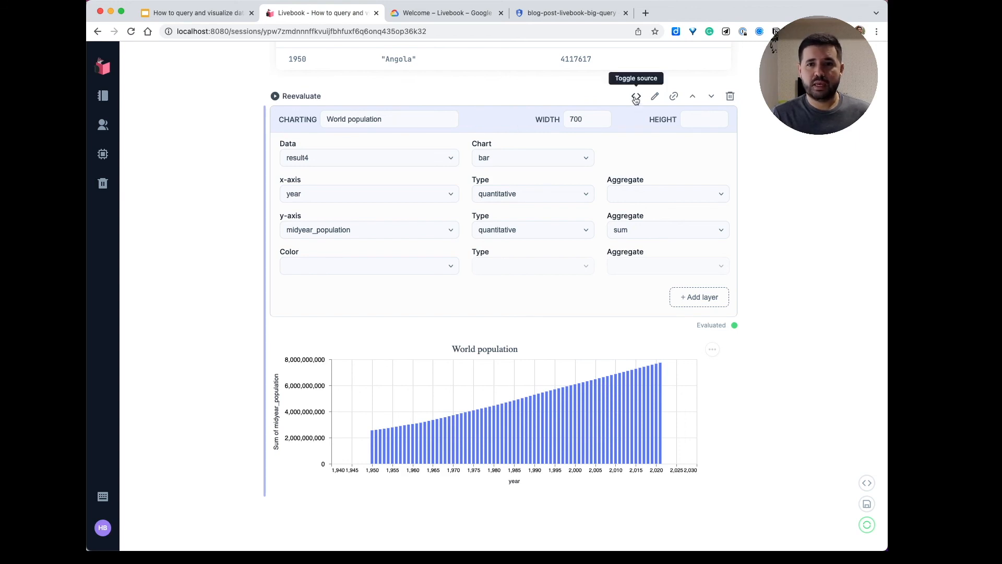
pyautogui.click(635, 96)
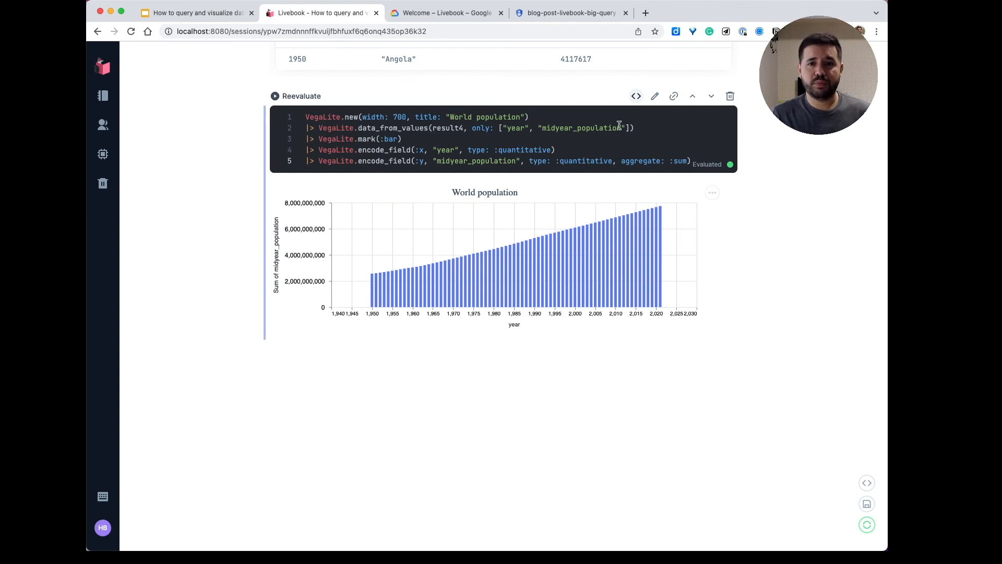
pyautogui.click(636, 96)
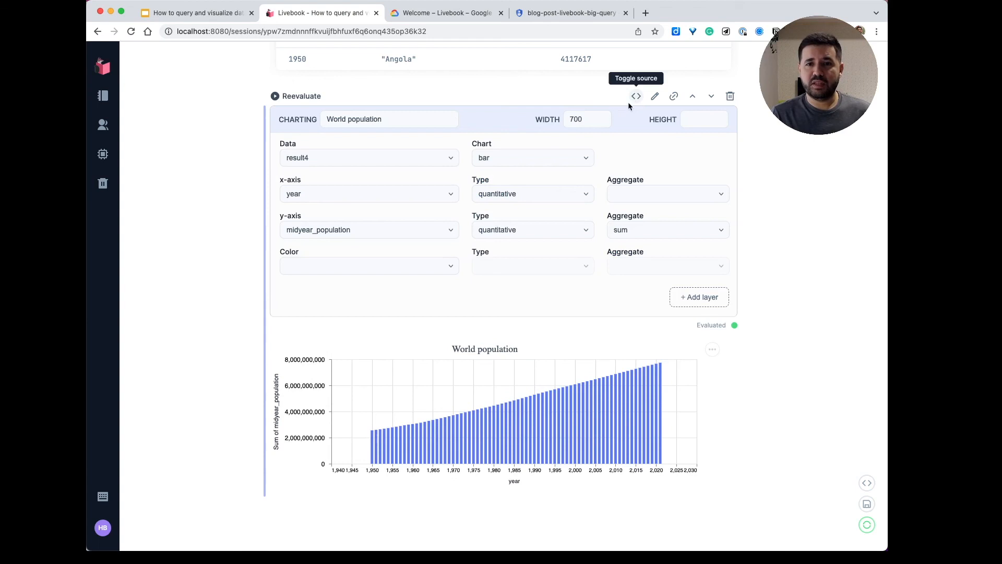
pyautogui.moveTo(504, 133)
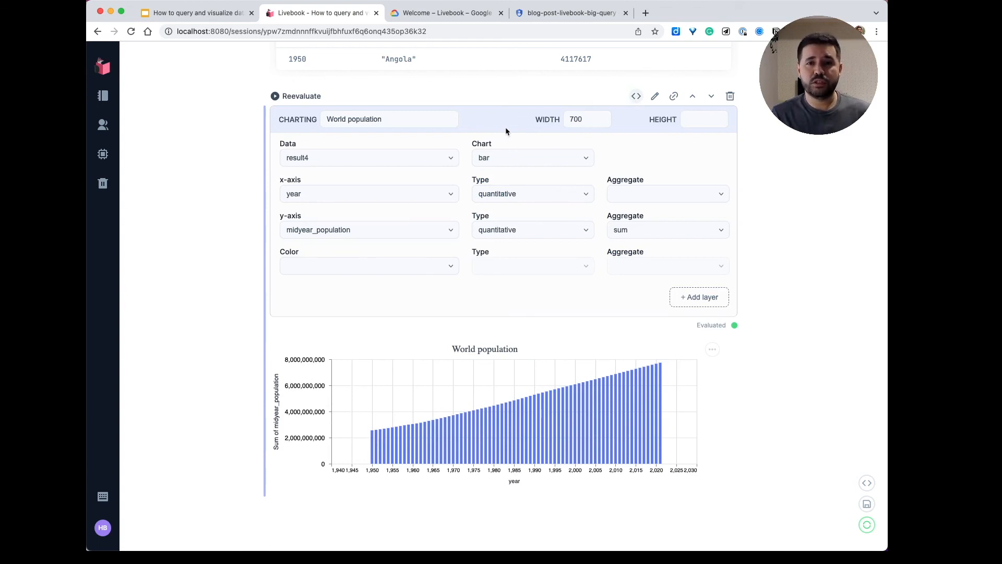
pyautogui.moveTo(426, 136)
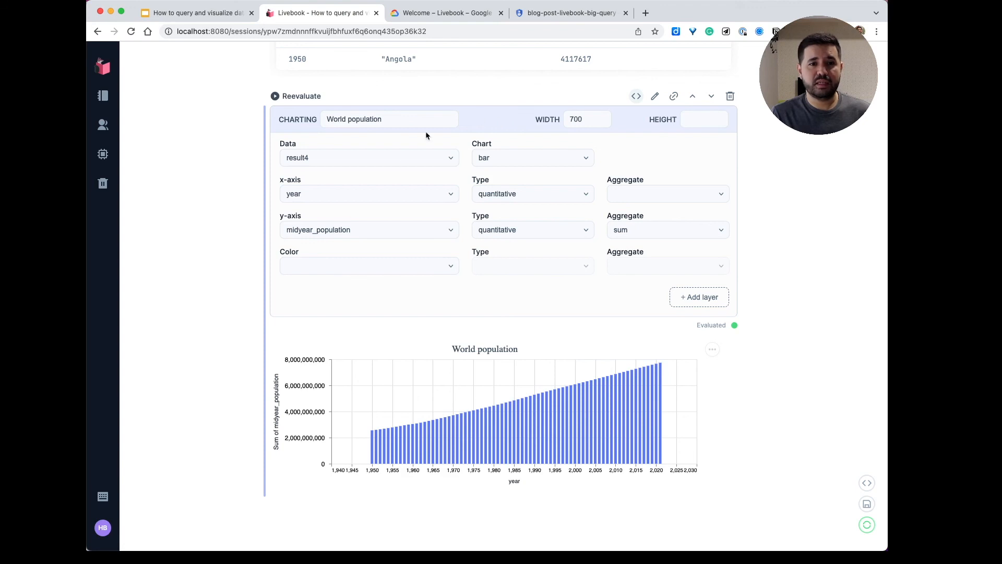
pyautogui.moveTo(470, 218)
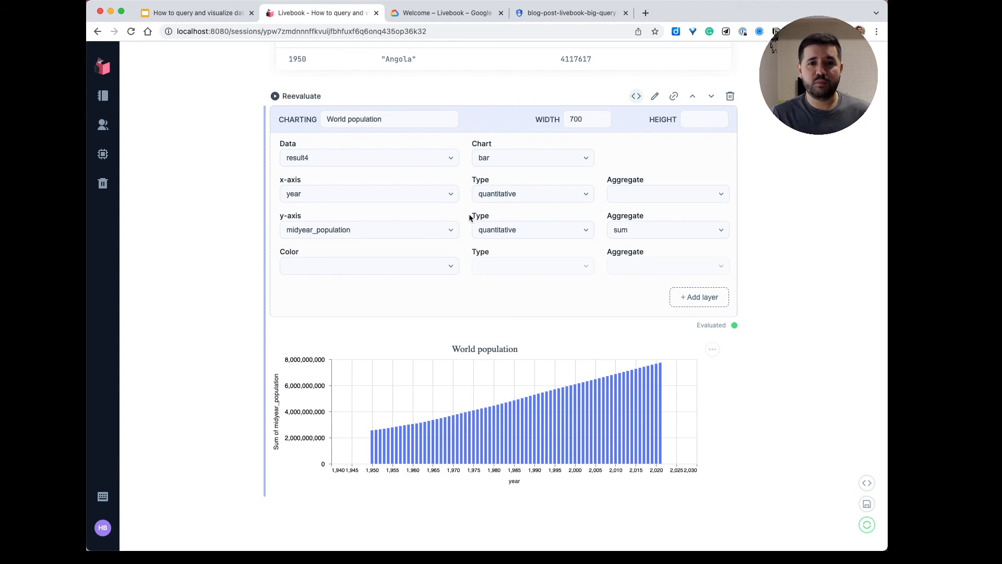
pyautogui.moveTo(634, 116)
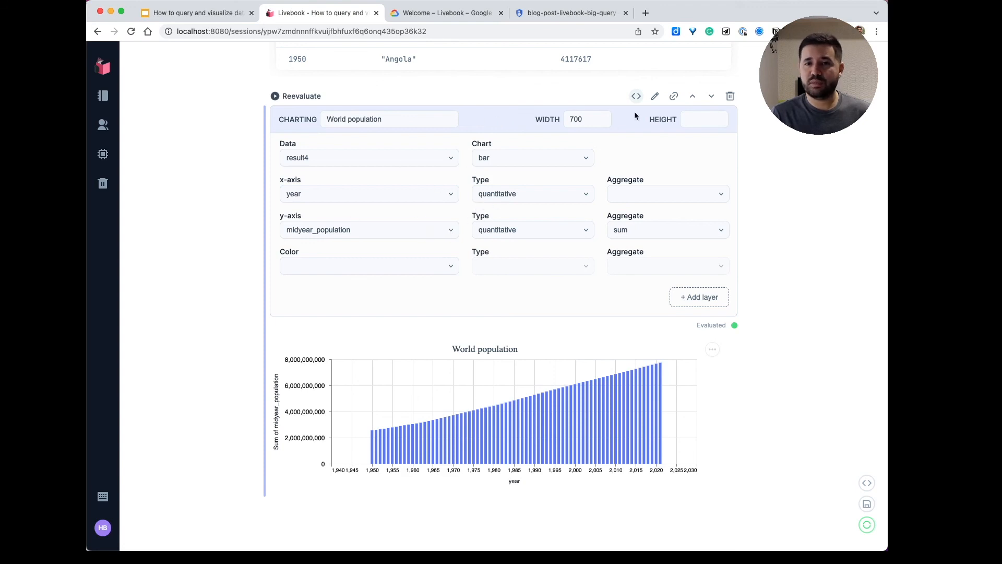
pyautogui.moveTo(655, 96)
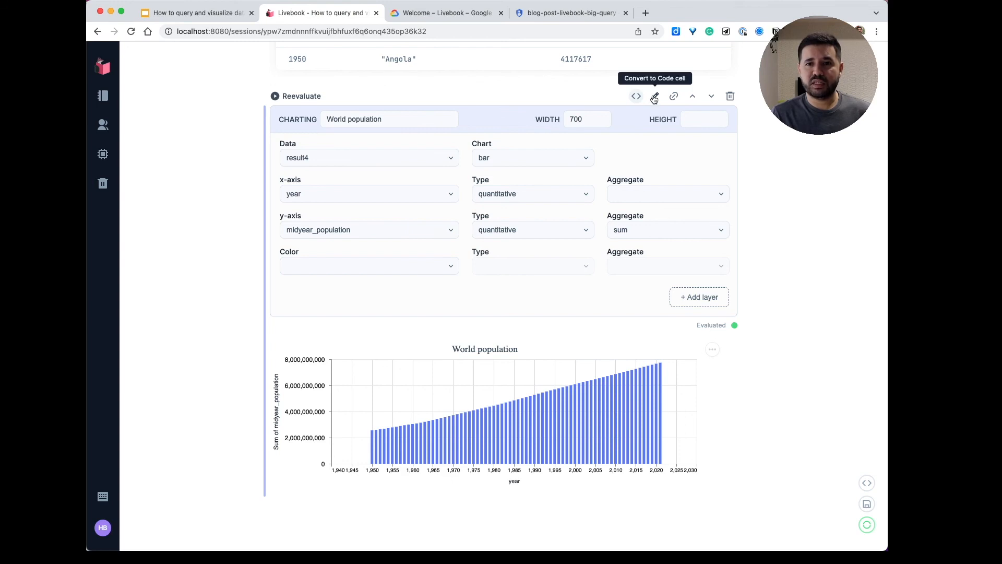
# - Convert the chart cell to a VegaLite code cell and evaluate it to redraw the chart
pyautogui.click(654, 96)
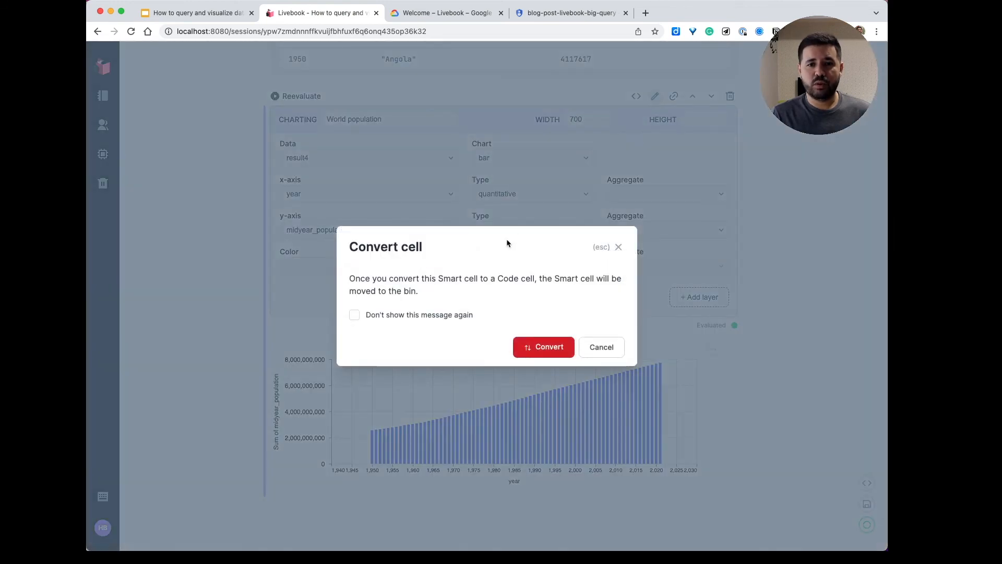
pyautogui.click(601, 346)
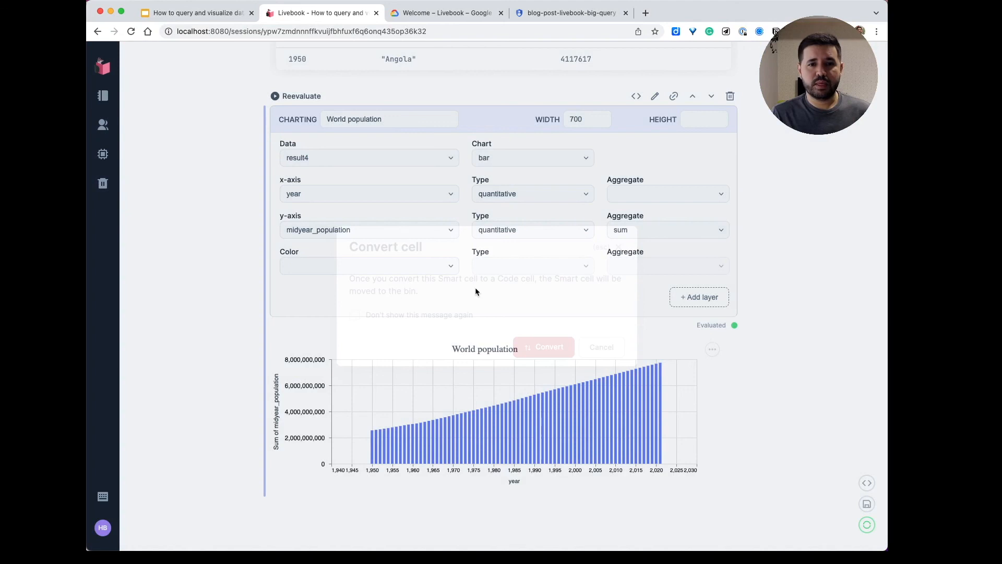
pyautogui.click(542, 347)
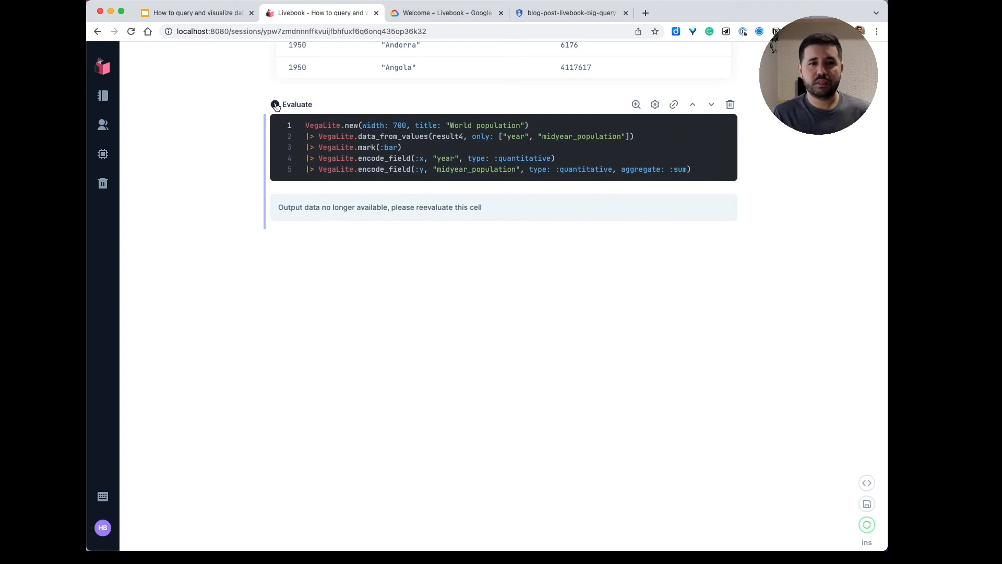
pyautogui.click(276, 105)
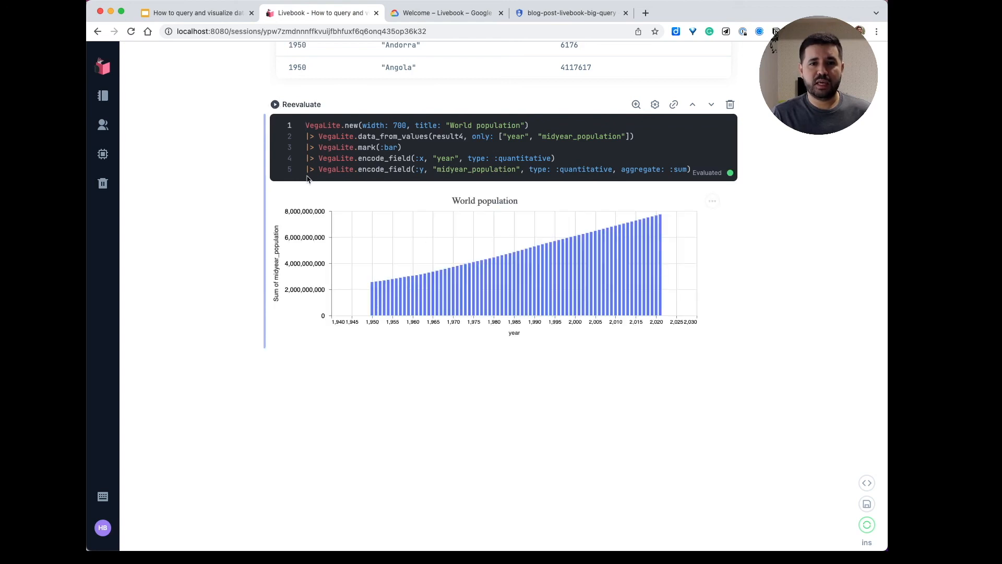
pyautogui.moveTo(637, 380)
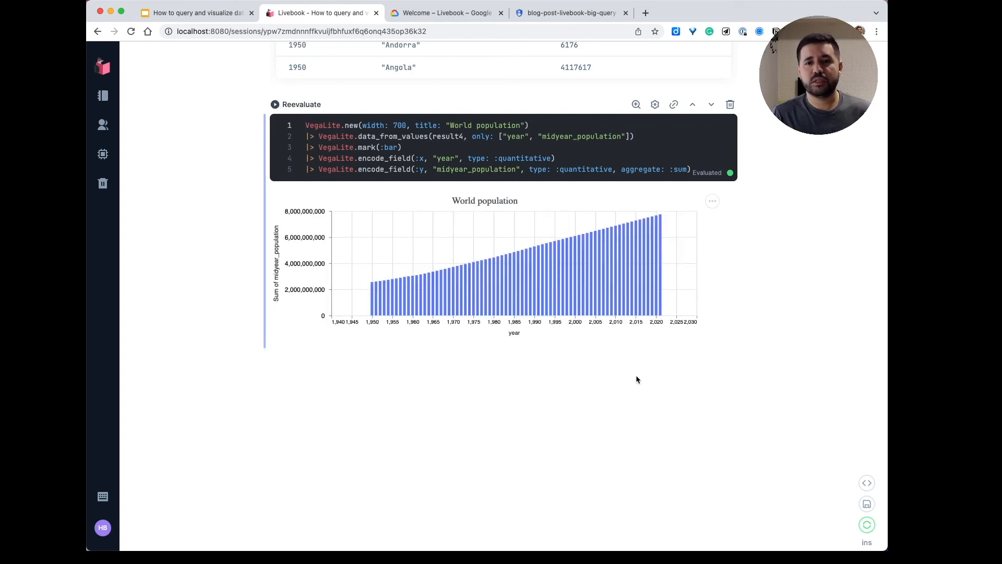